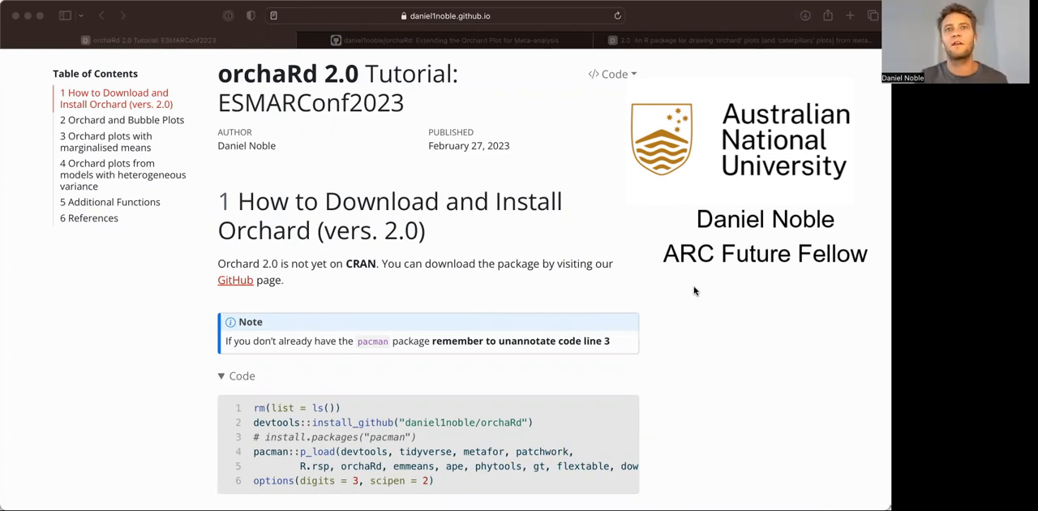
Scroll down to show the end of the install code block and the detailed-vignette sentence.
scroll(down, 3)
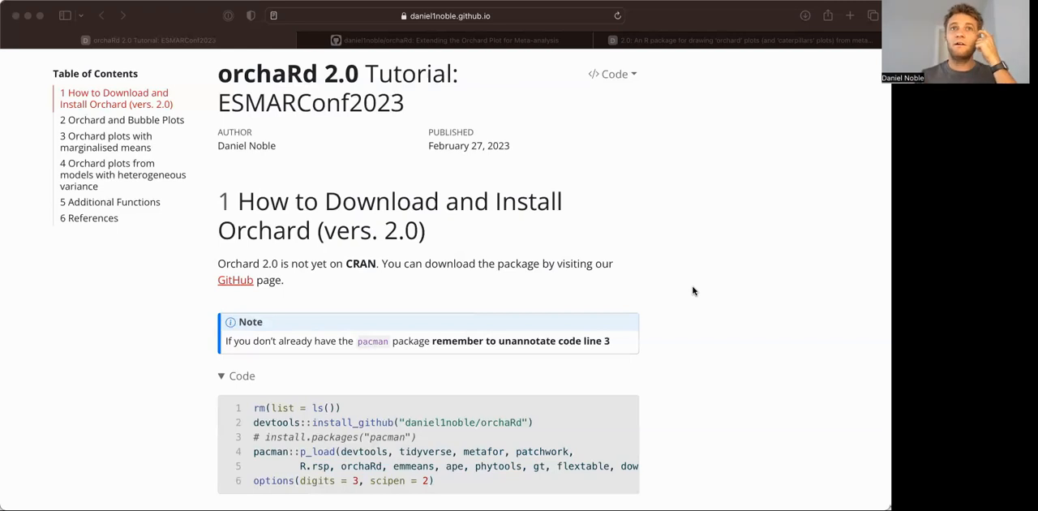
scroll(down, 3)
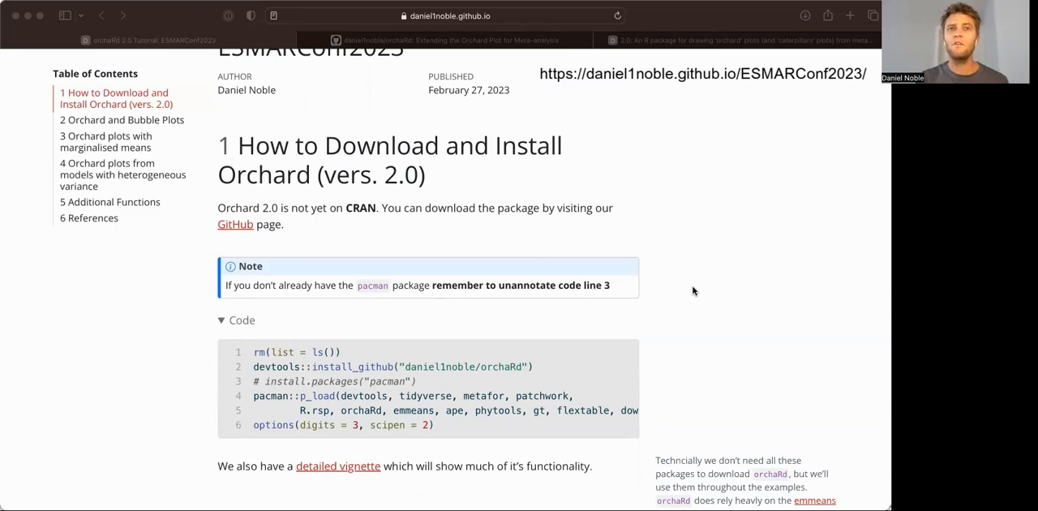
Scroll down to section 2.1, where the lim dataset is loaded and a meta-regression fitted.
scroll(down, 3)
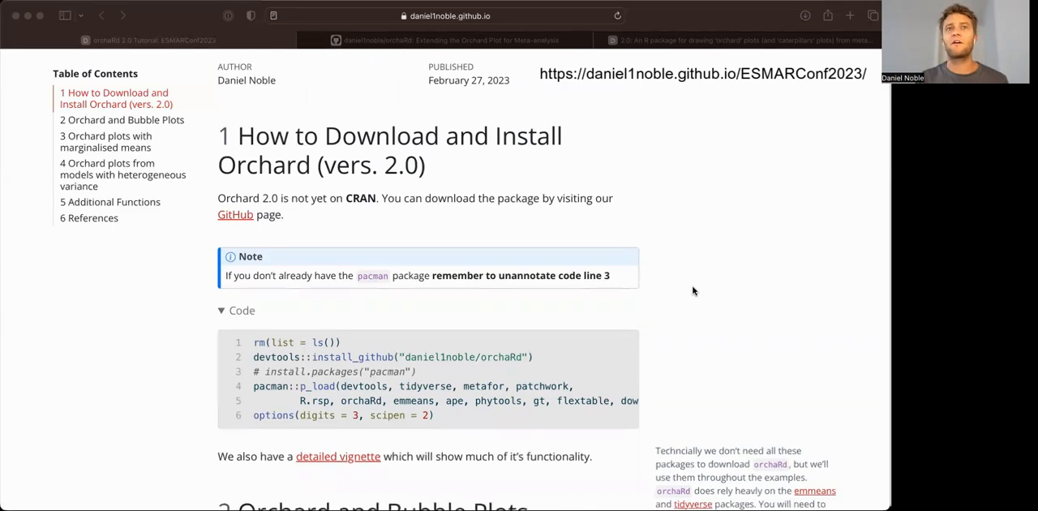
scroll(down, 3)
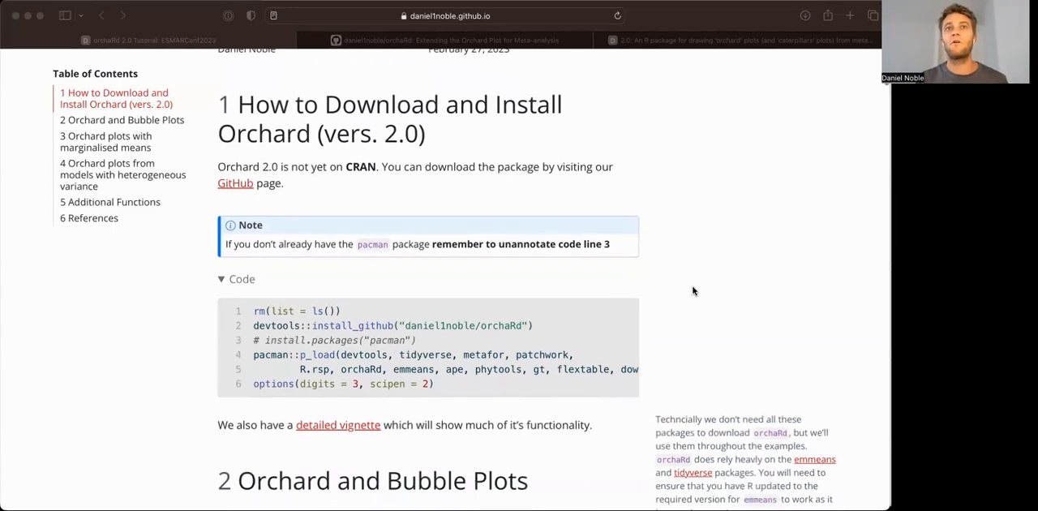
scroll(down, 3)
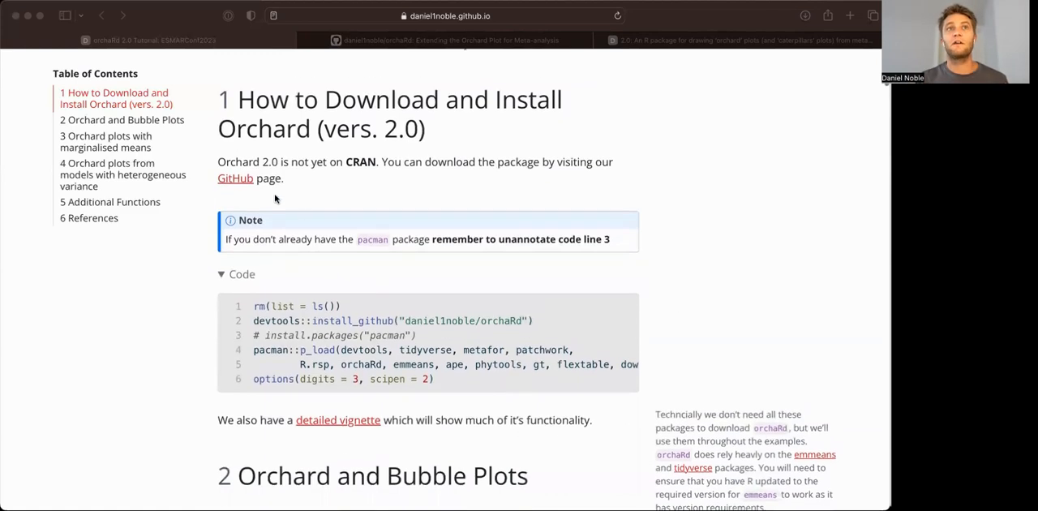
mouse_move(322, 202)
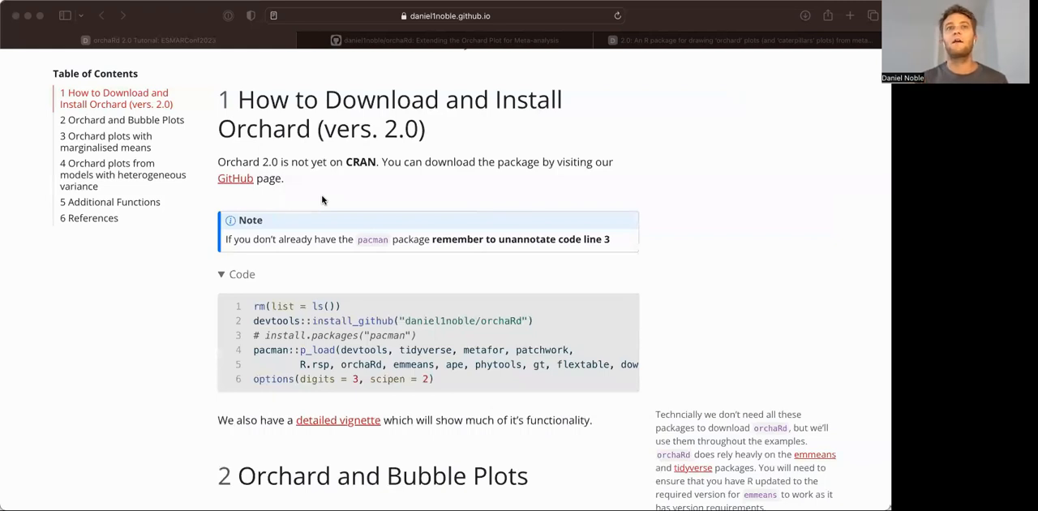
scroll(down, 3)
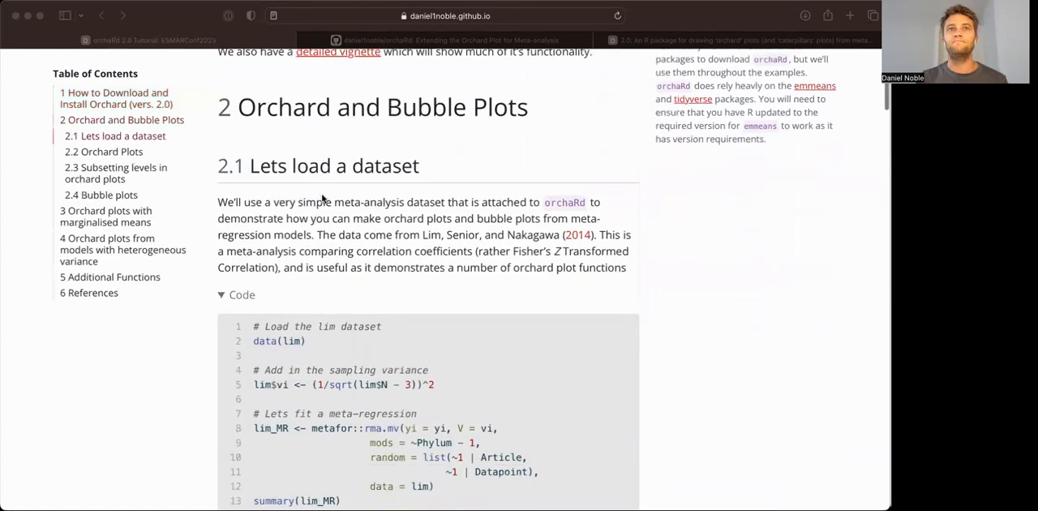
Scroll through the rma.mv output to section 2.2 with the orchard_plot code, figure and arguments table.
scroll(down, 3)
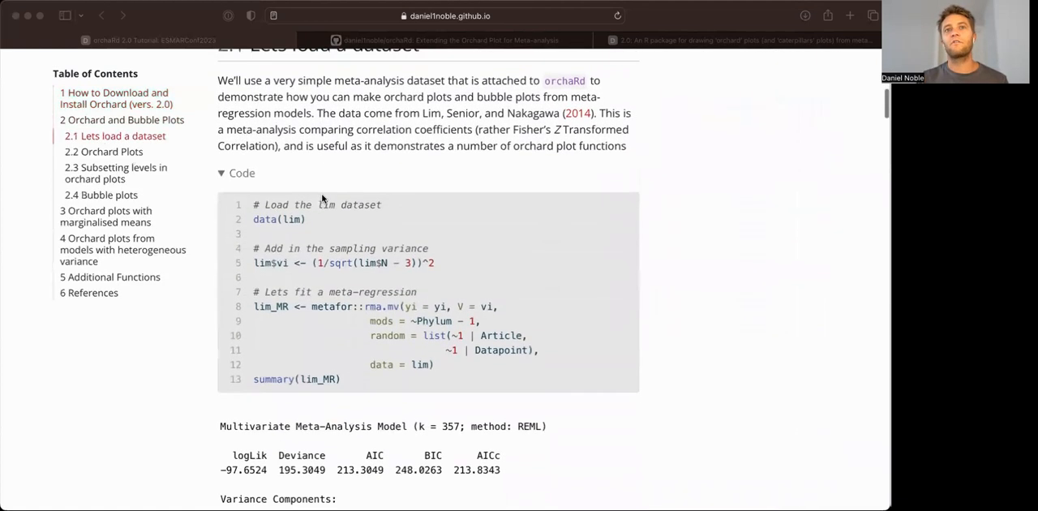
mouse_move(689, 289)
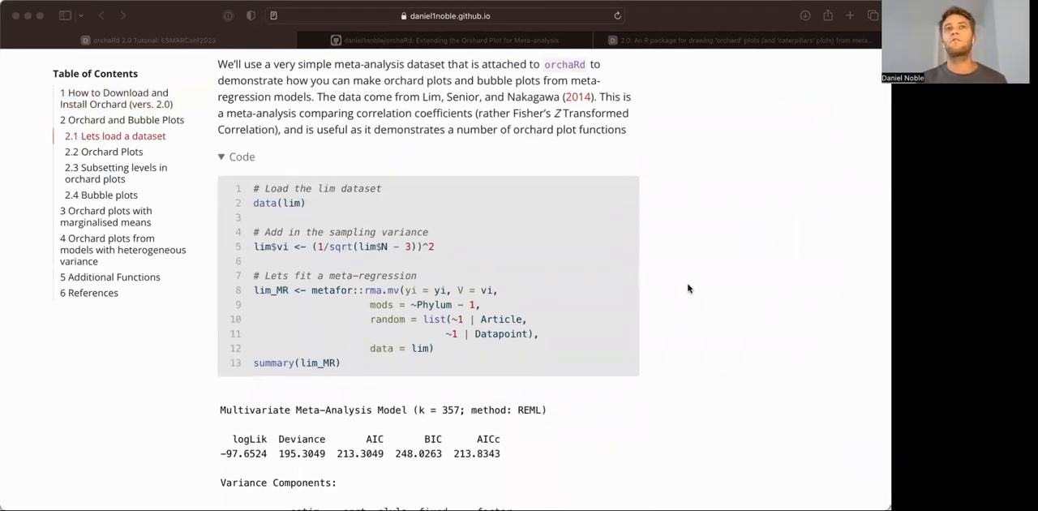
scroll(down, 3)
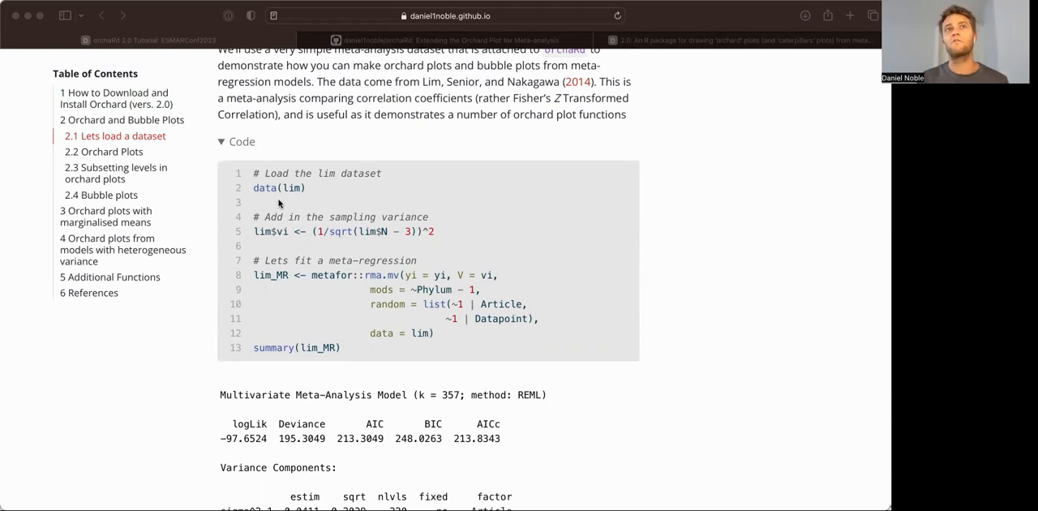
mouse_move(275, 203)
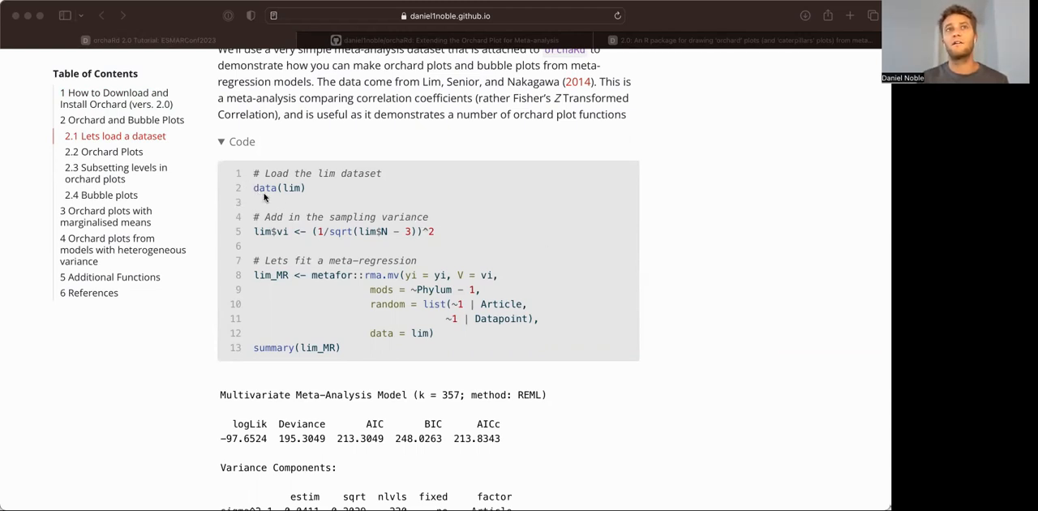
mouse_move(261, 232)
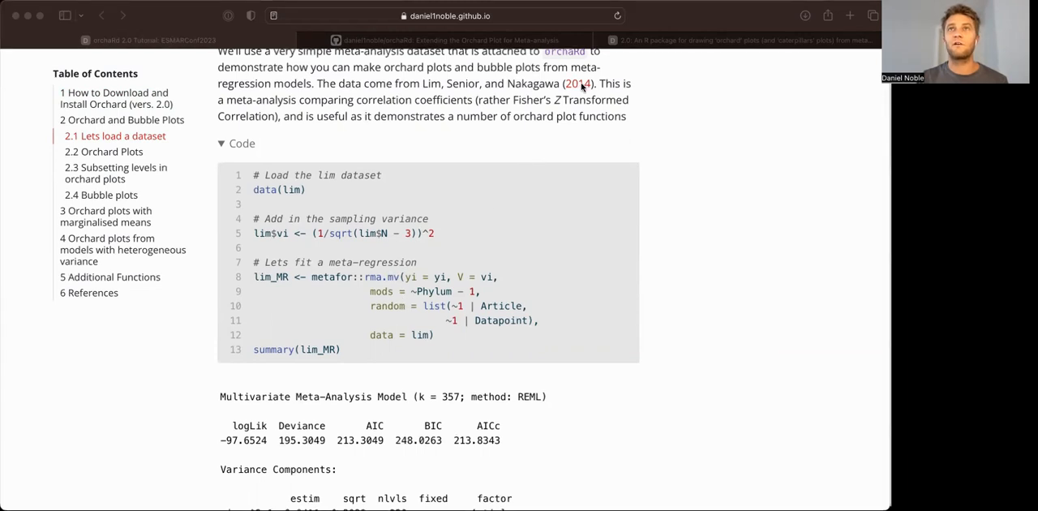
mouse_move(577, 82)
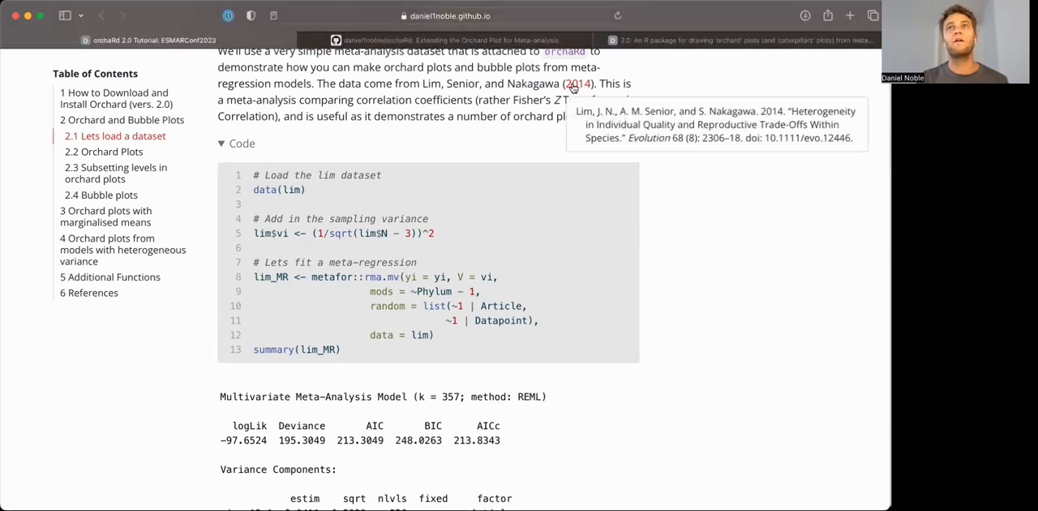
mouse_move(631, 373)
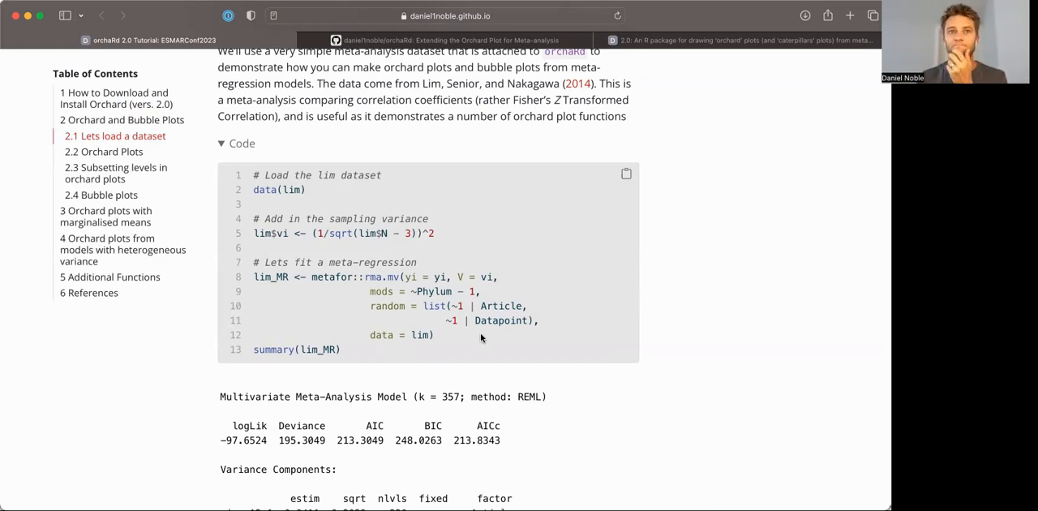
scroll(down, 3)
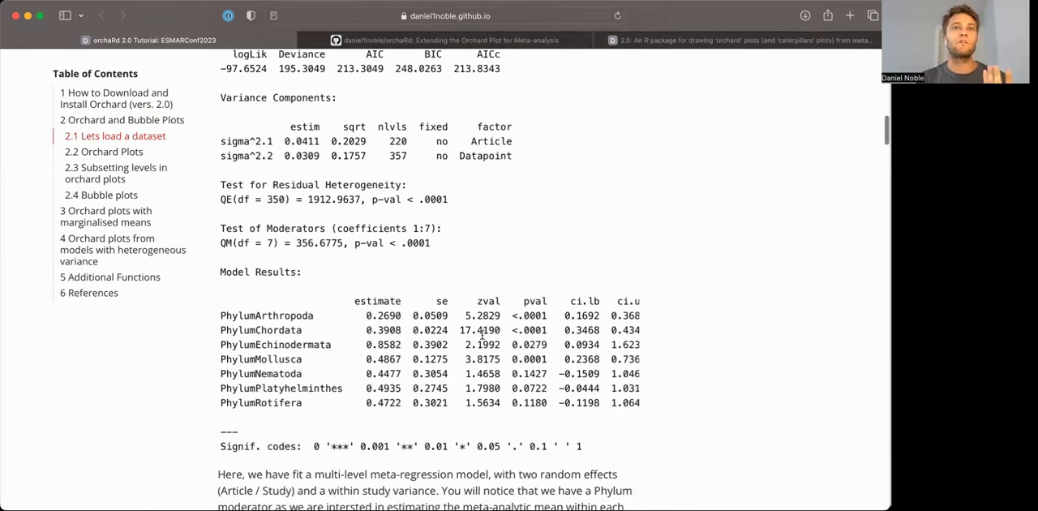
scroll(down, 3)
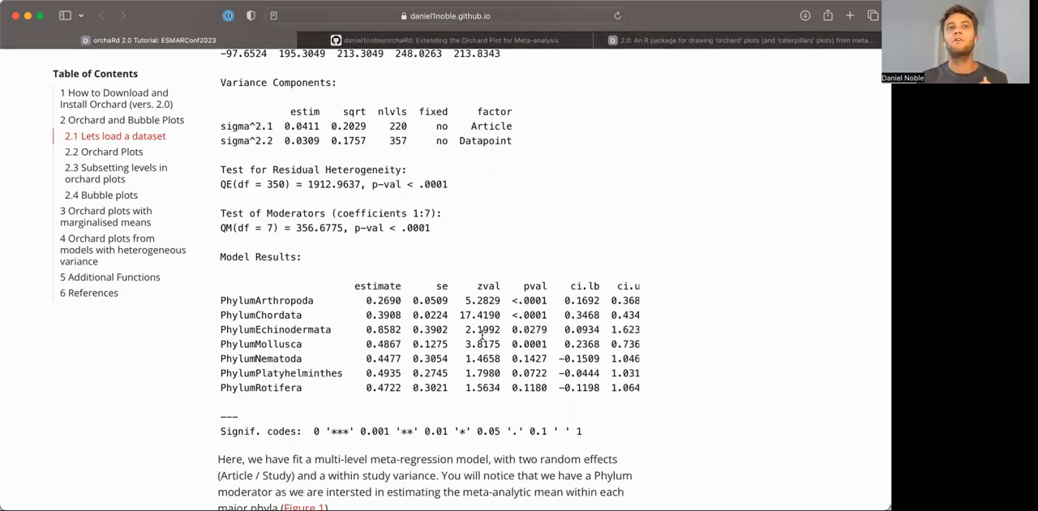
scroll(down, 3)
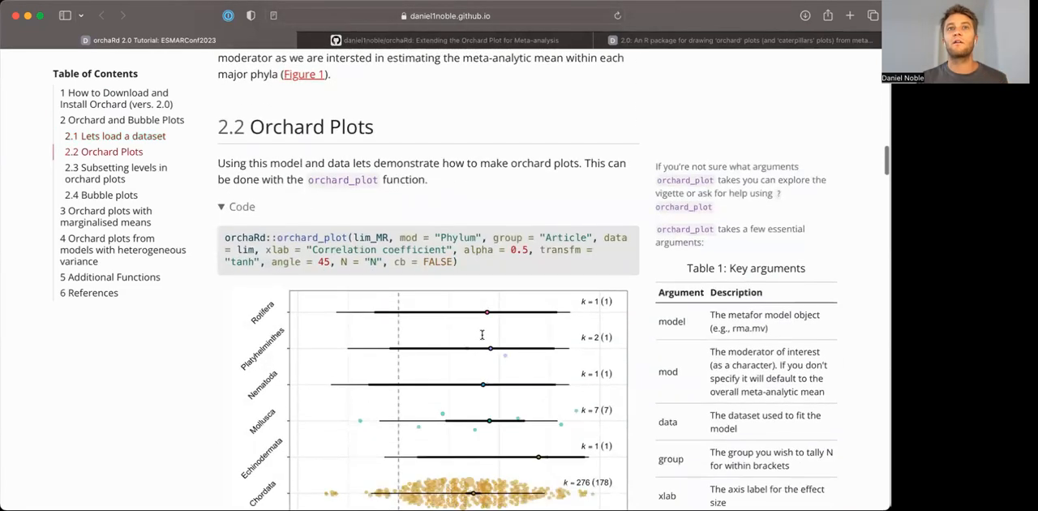
Scroll past Figure 1 to the 2.3 Subsetting levels heading and its mod_results code.
scroll(down, 3)
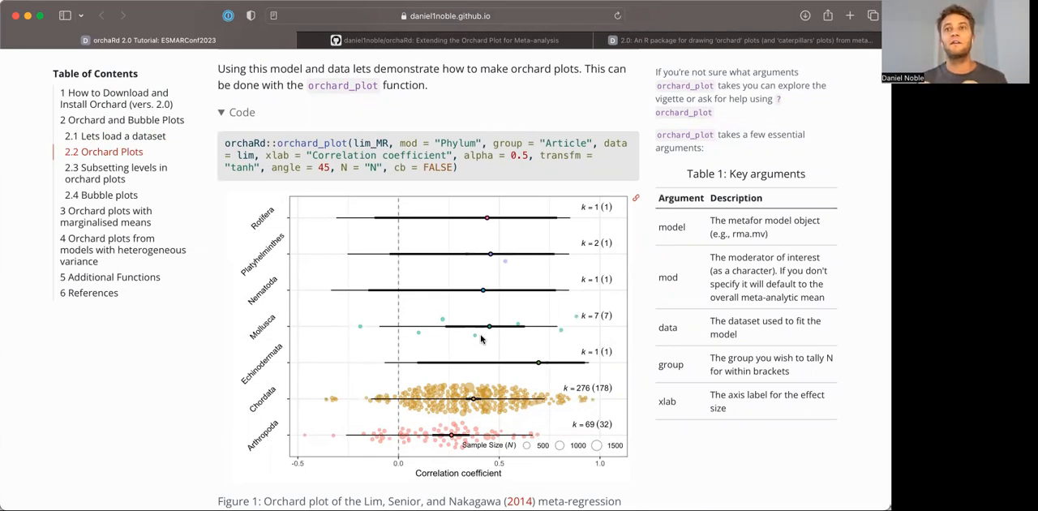
mouse_move(607, 264)
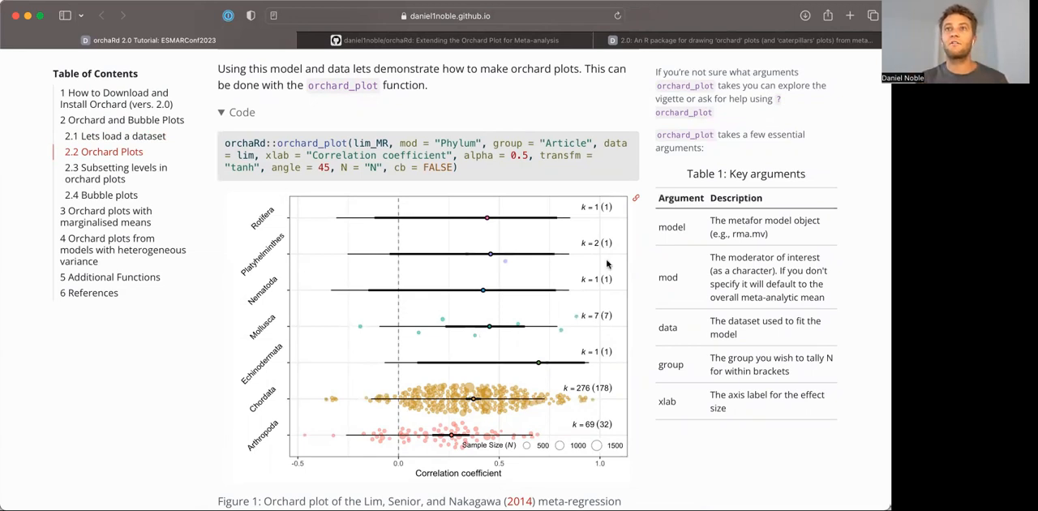
mouse_move(600, 406)
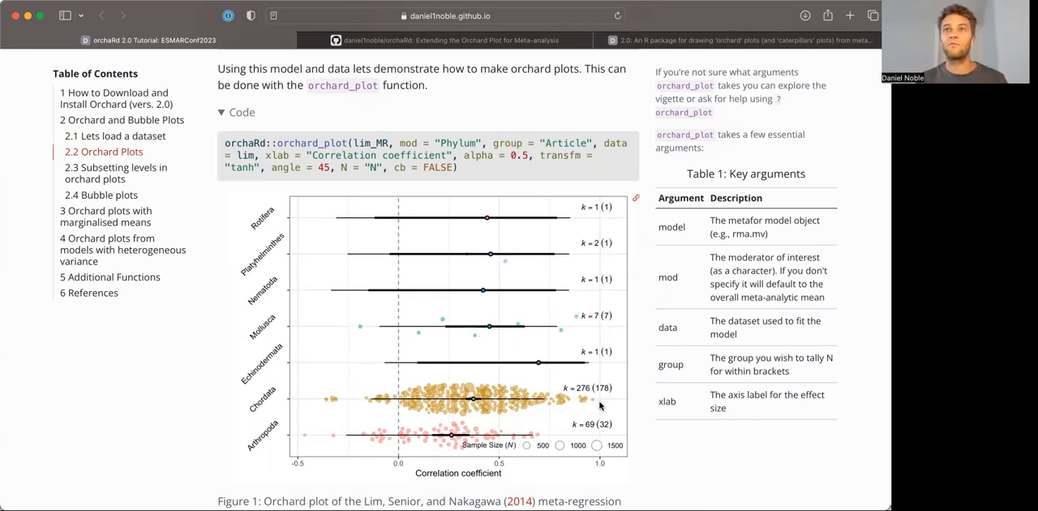
mouse_move(603, 380)
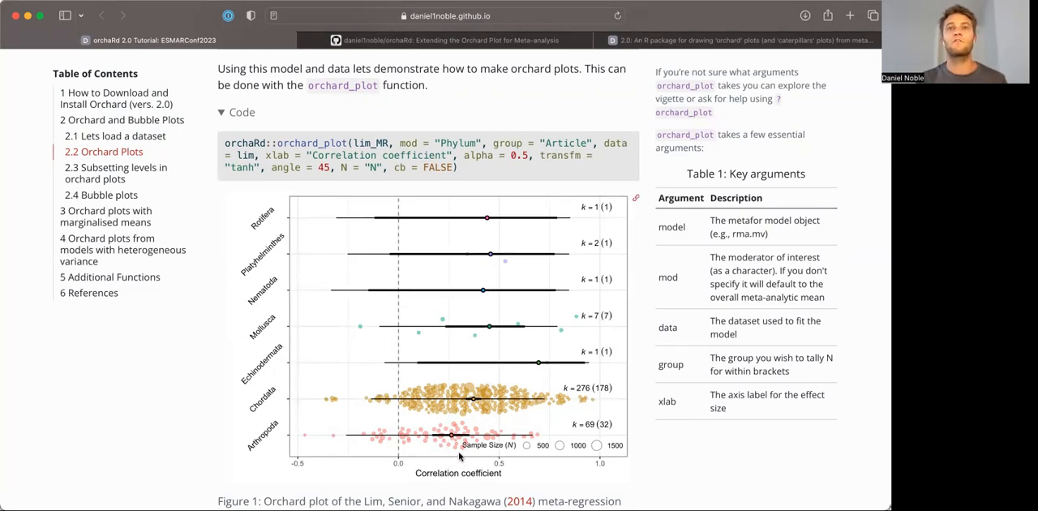
mouse_move(383, 348)
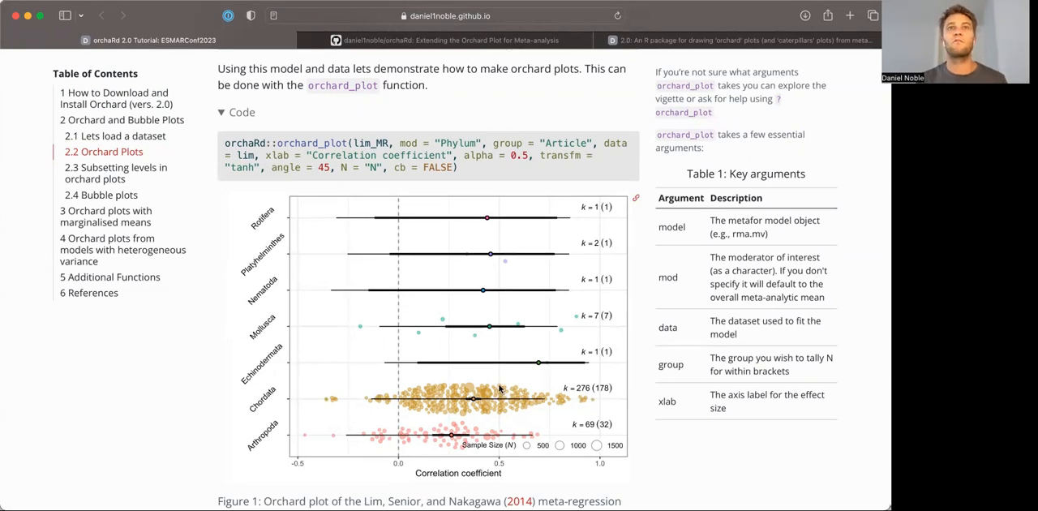
mouse_move(295, 202)
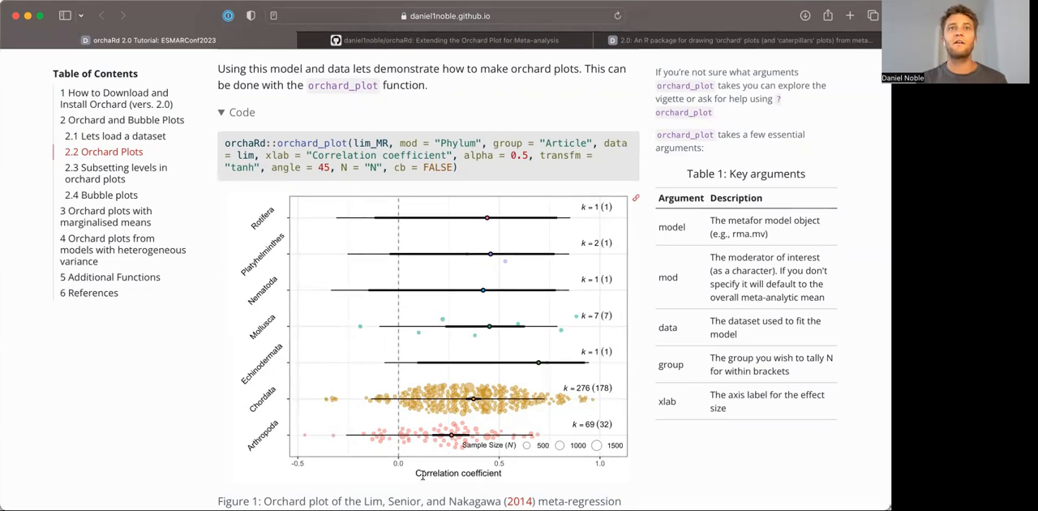
mouse_move(283, 442)
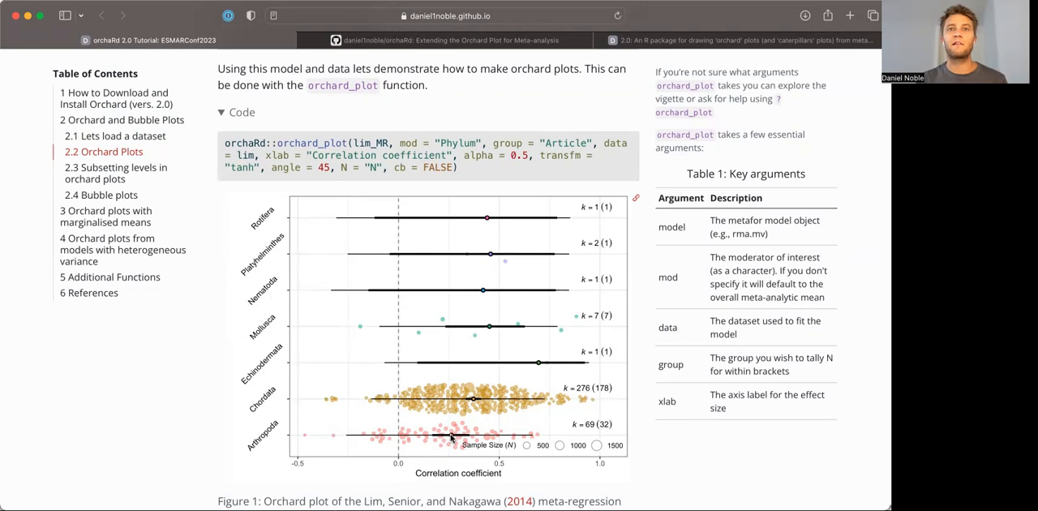
mouse_move(473, 402)
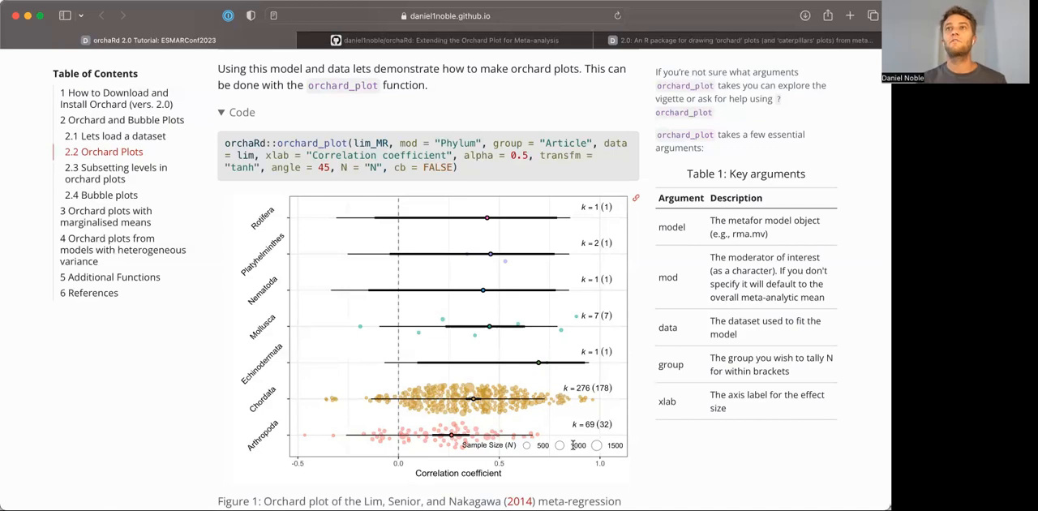
mouse_move(571, 444)
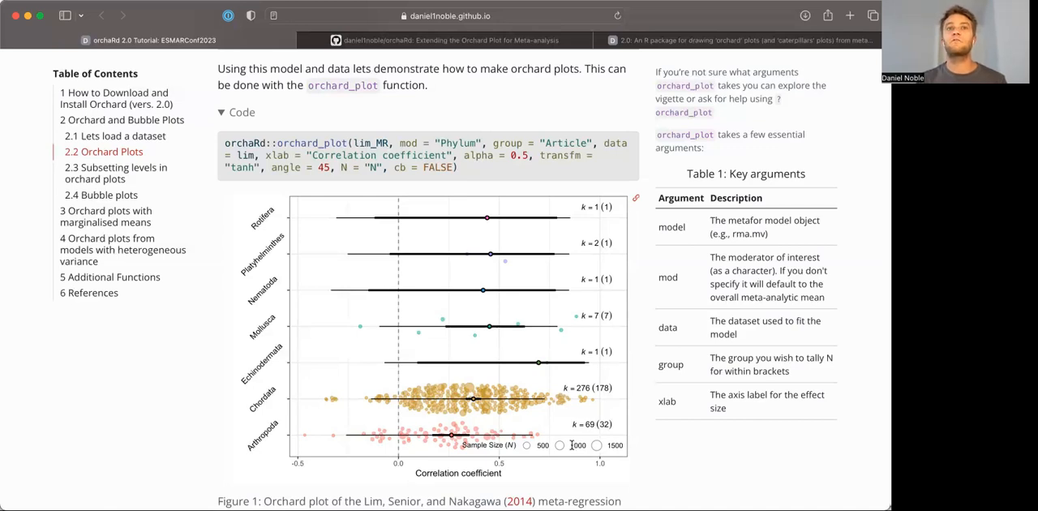
scroll(down, 3)
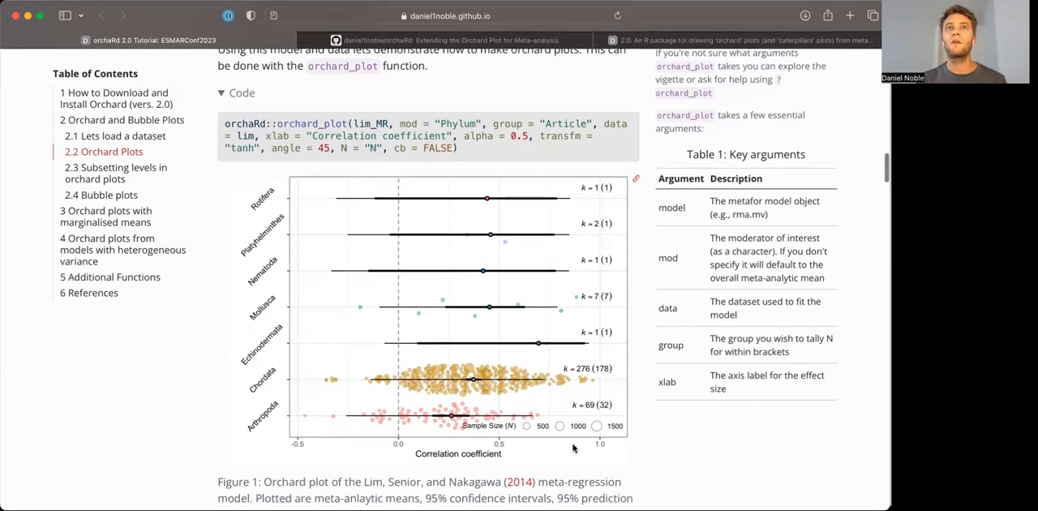
scroll(down, 3)
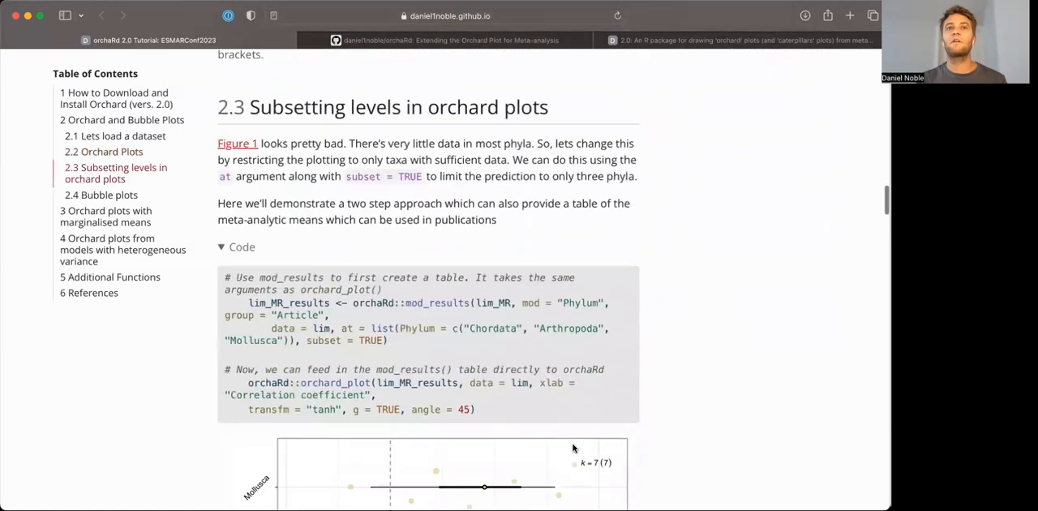
Scroll through the mod_results and orchard_plot code to Figure 2's subsetted plot of three phyla.
scroll(down, 3)
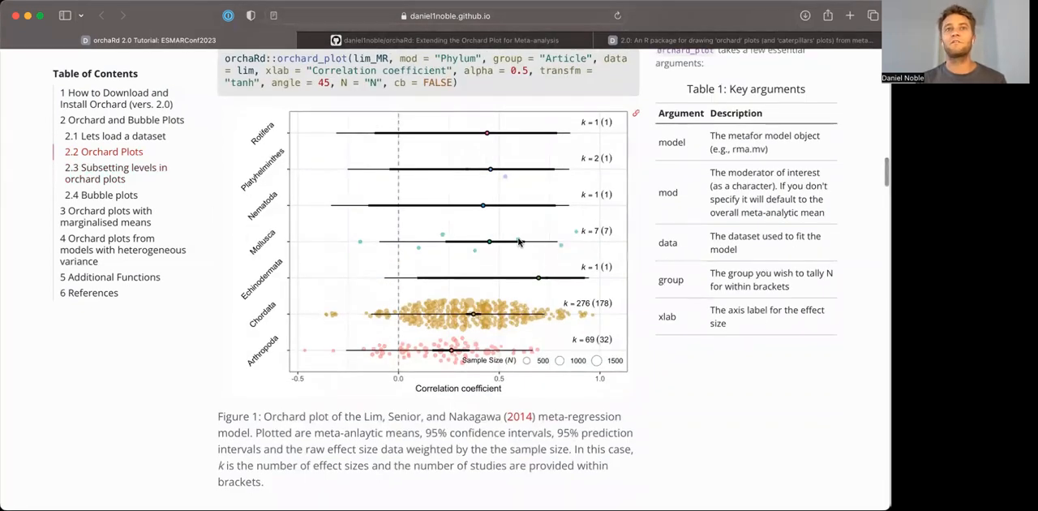
scroll(down, 3)
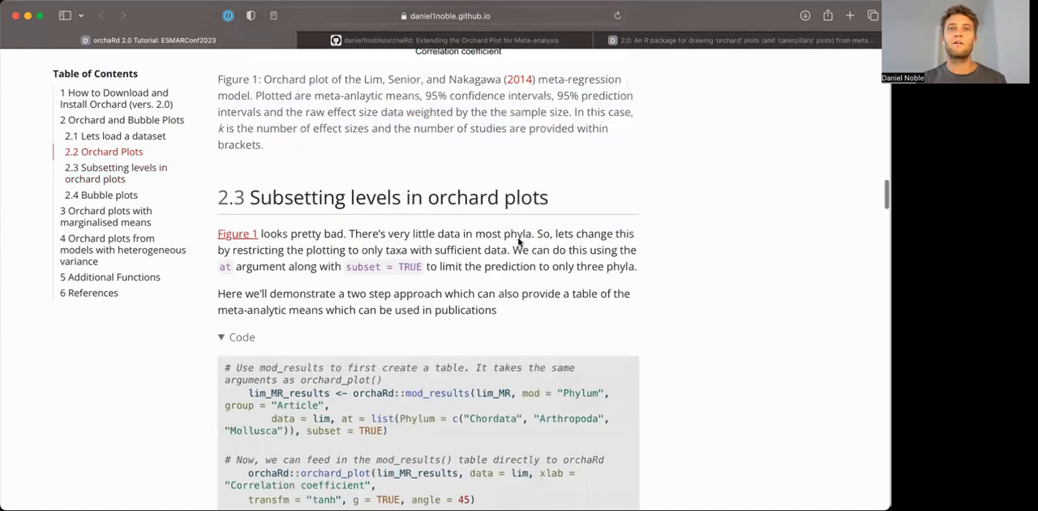
scroll(down, 3)
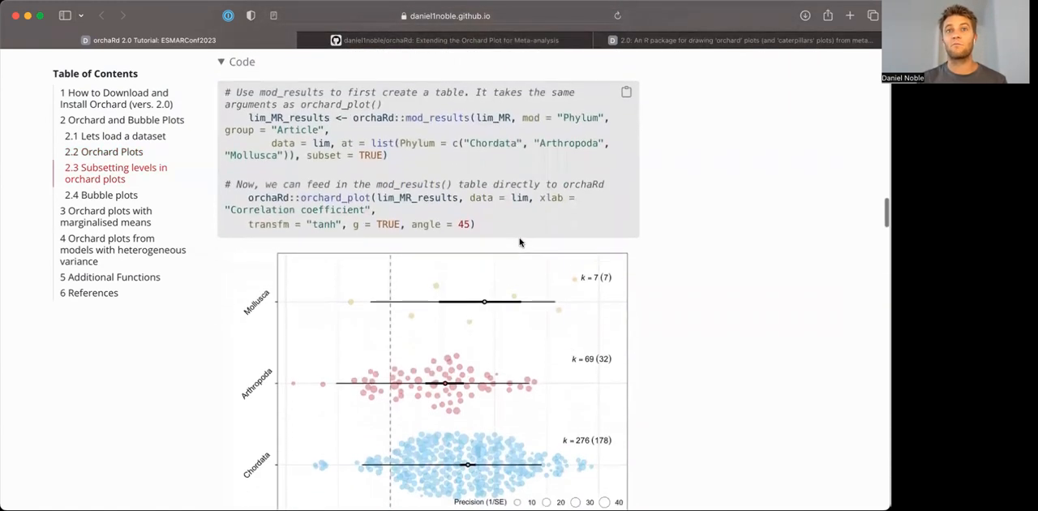
scroll(down, 3)
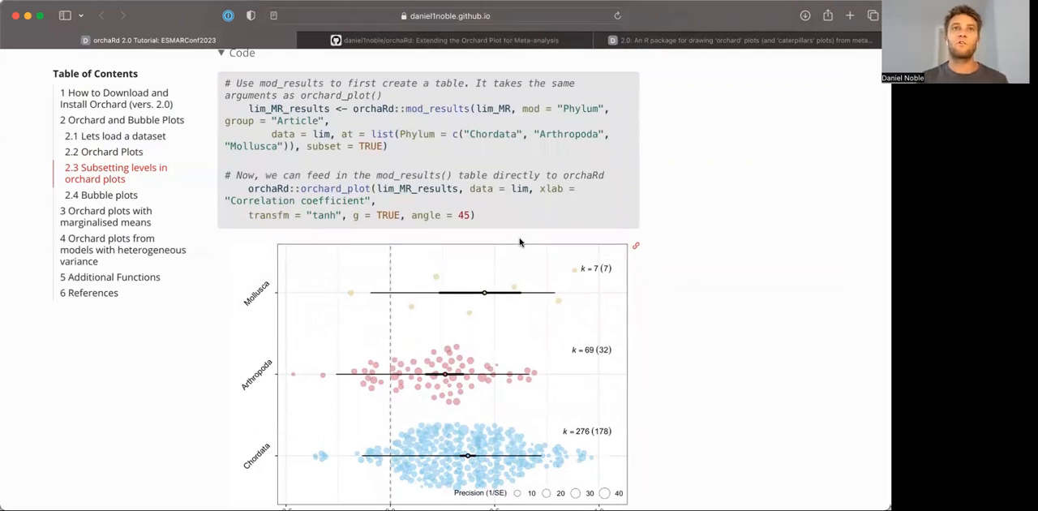
scroll(down, 3)
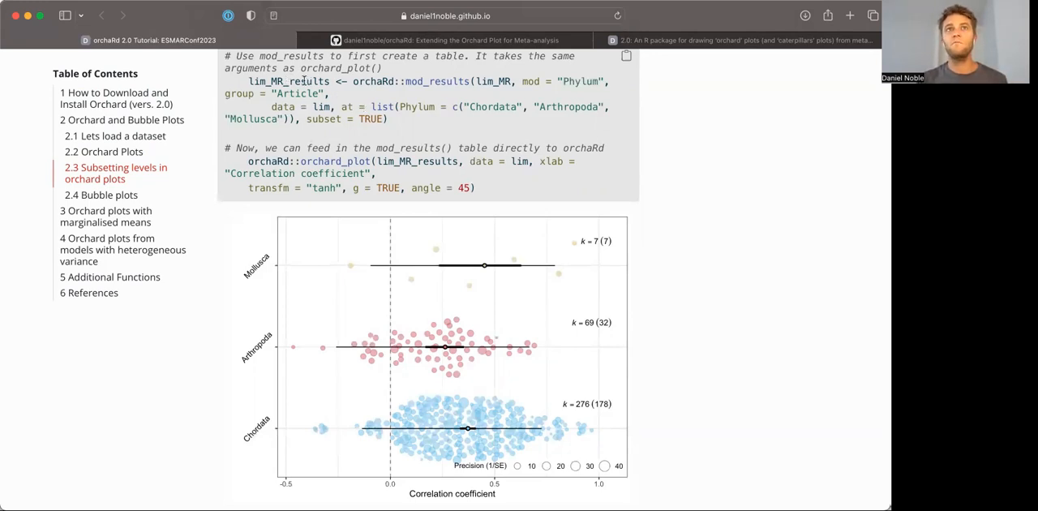
Scroll further until Table 2's meta-analytic results begin to appear.
scroll(down, 3)
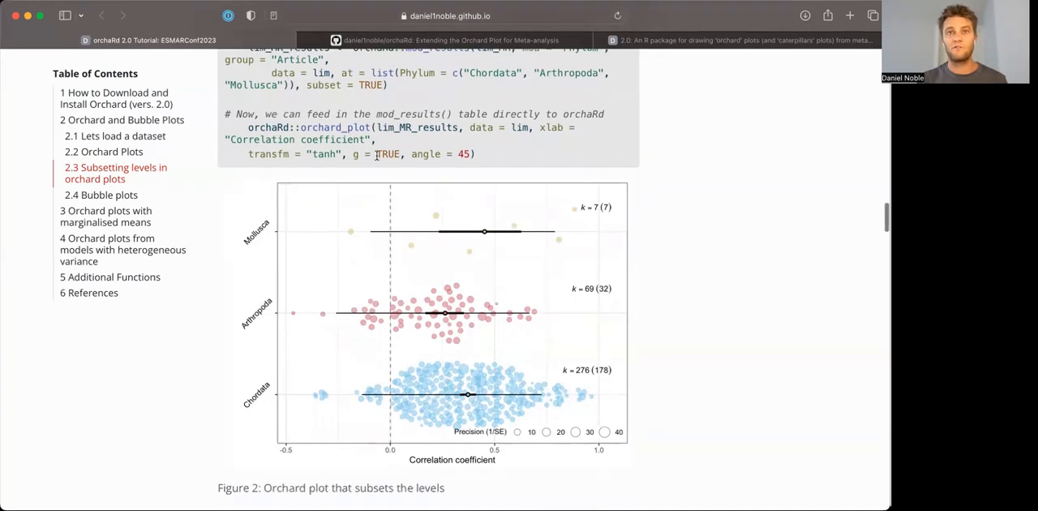
scroll(down, 3)
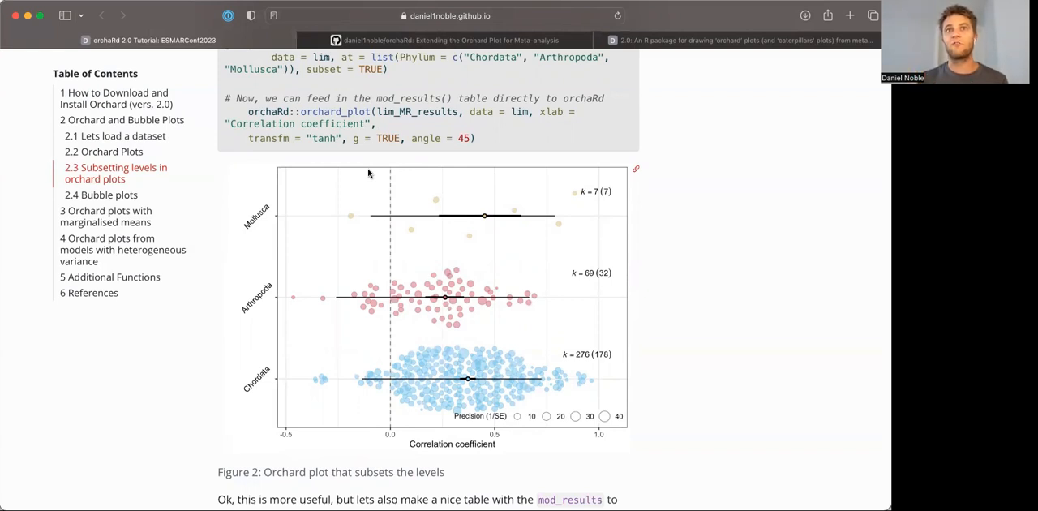
scroll(down, 3)
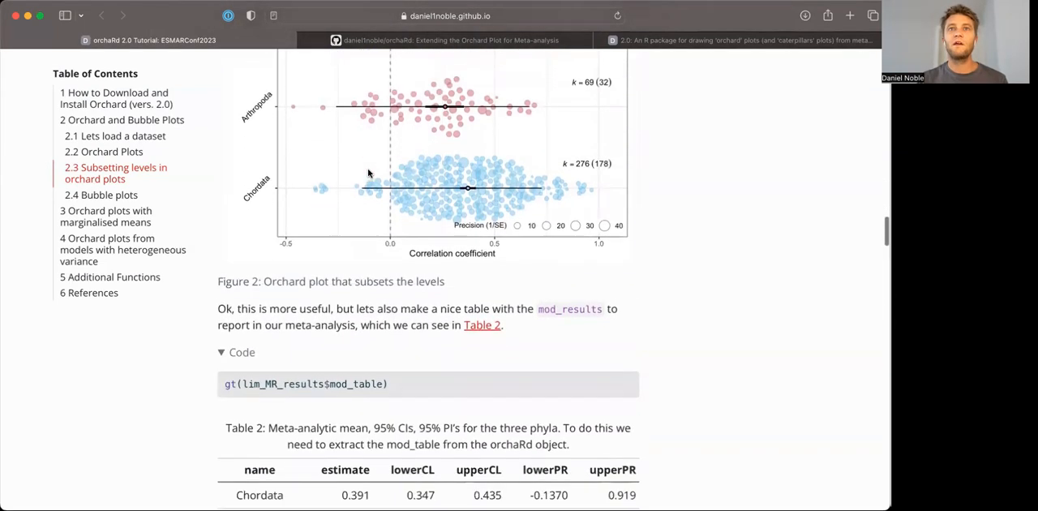
Scroll past Table 2 to section 2.4 with the meta-regression and bubble_plot code.
scroll(down, 3)
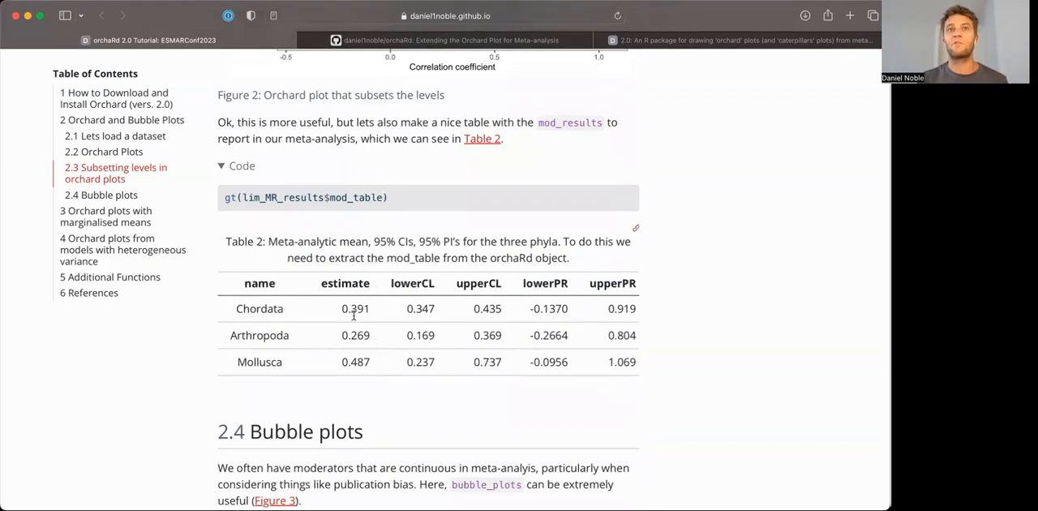
scroll(down, 3)
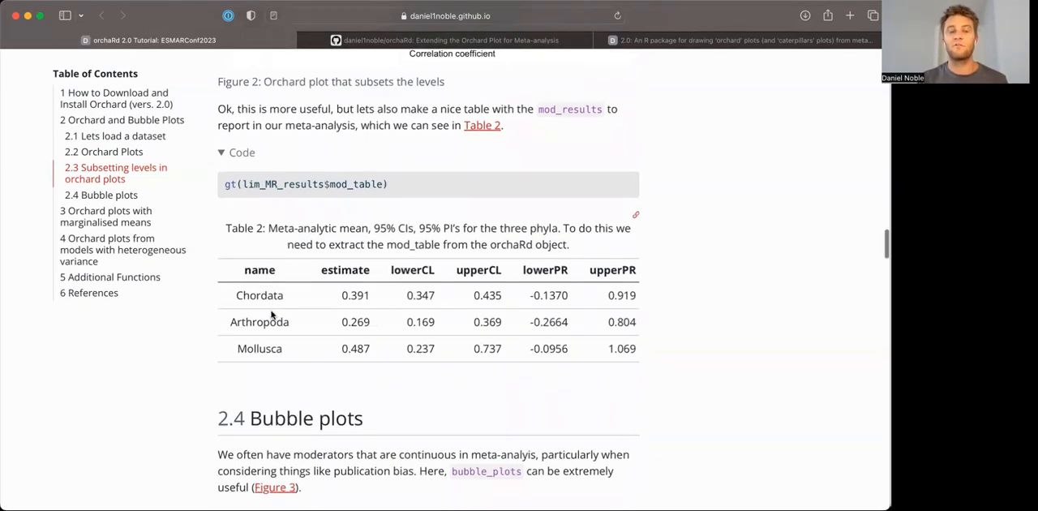
scroll(down, 3)
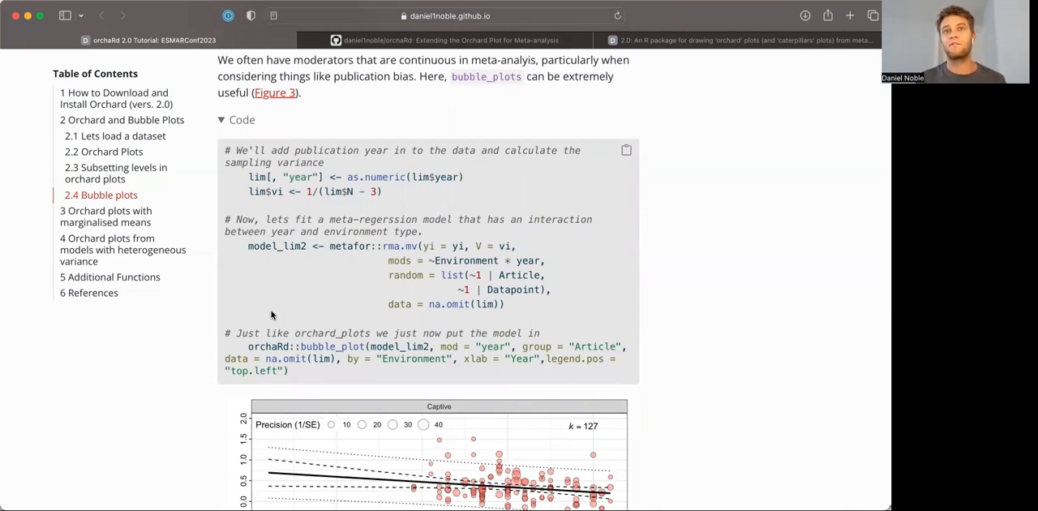
mouse_move(286, 320)
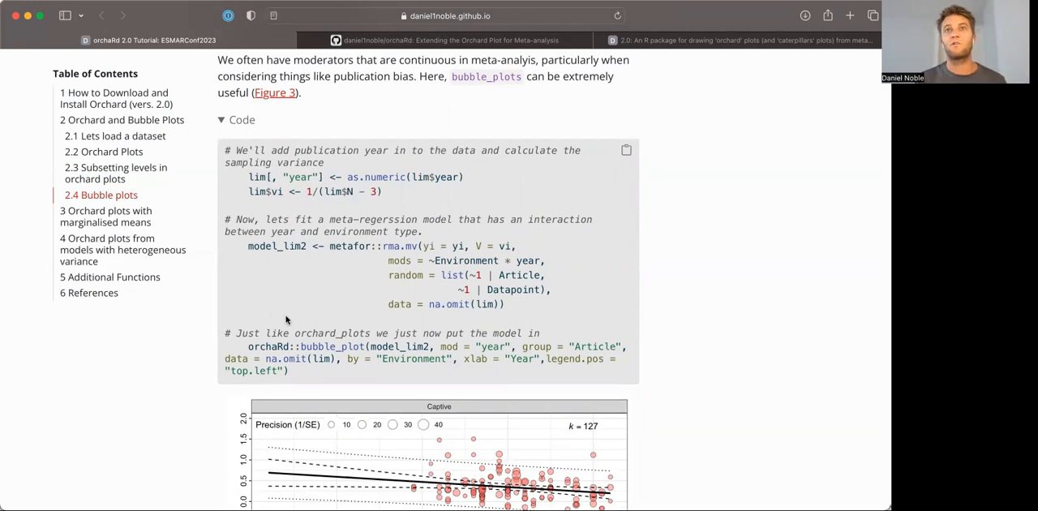
Scroll past Figure 3's bubble plot to the section 3 heading on marginalised means.
scroll(down, 3)
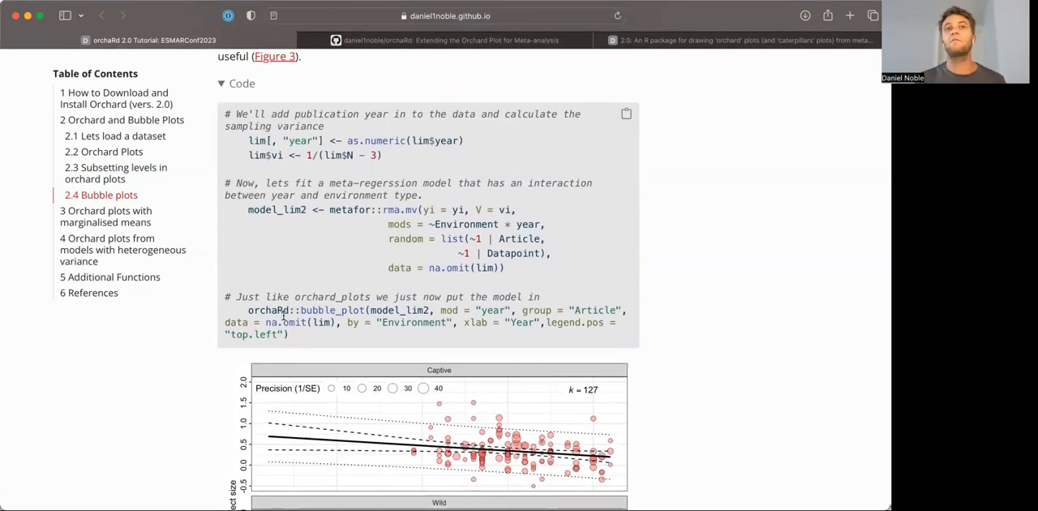
scroll(down, 3)
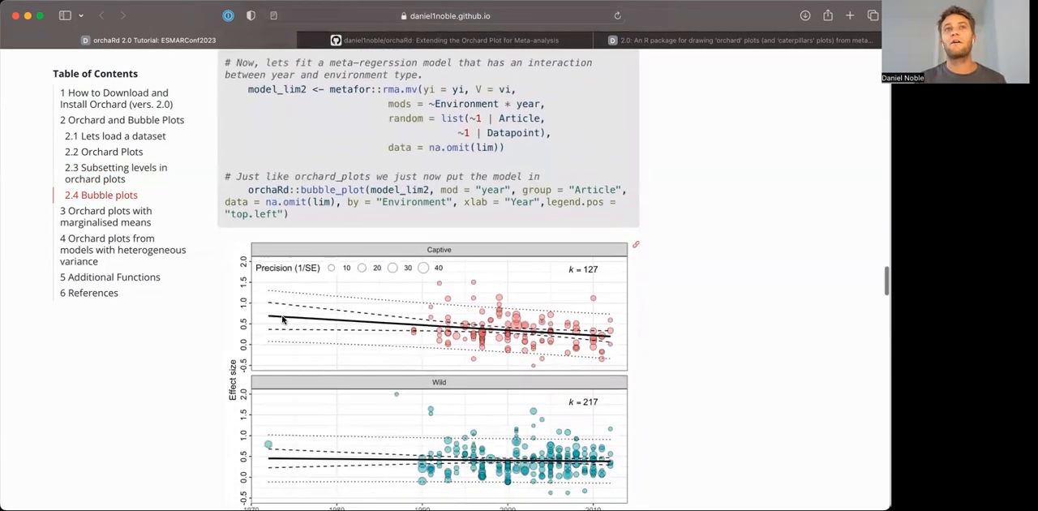
scroll(down, 3)
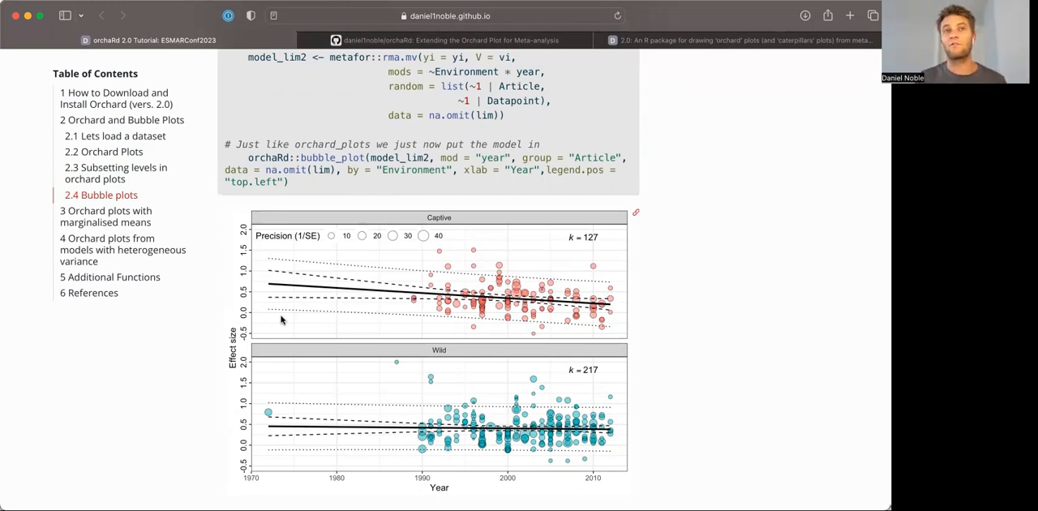
mouse_move(526, 214)
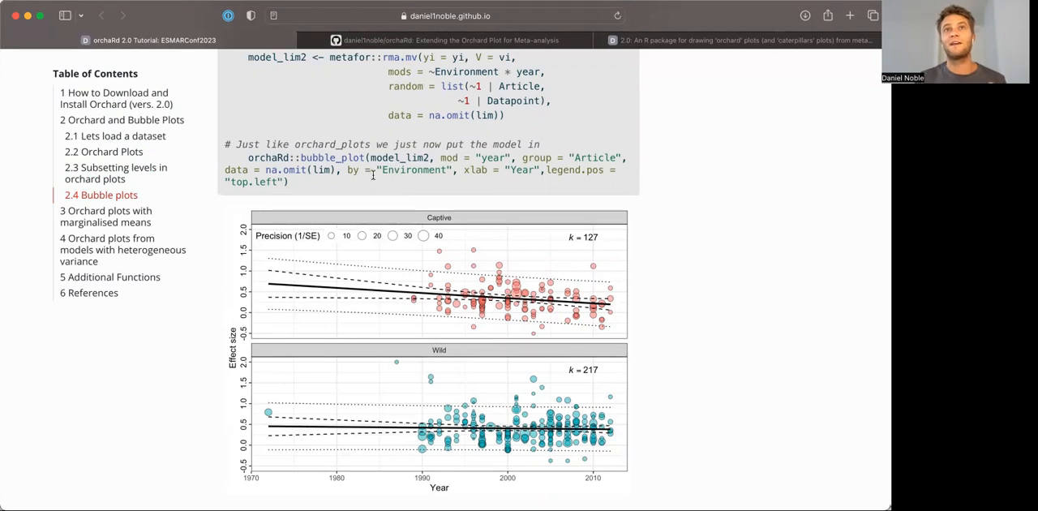
mouse_move(437, 162)
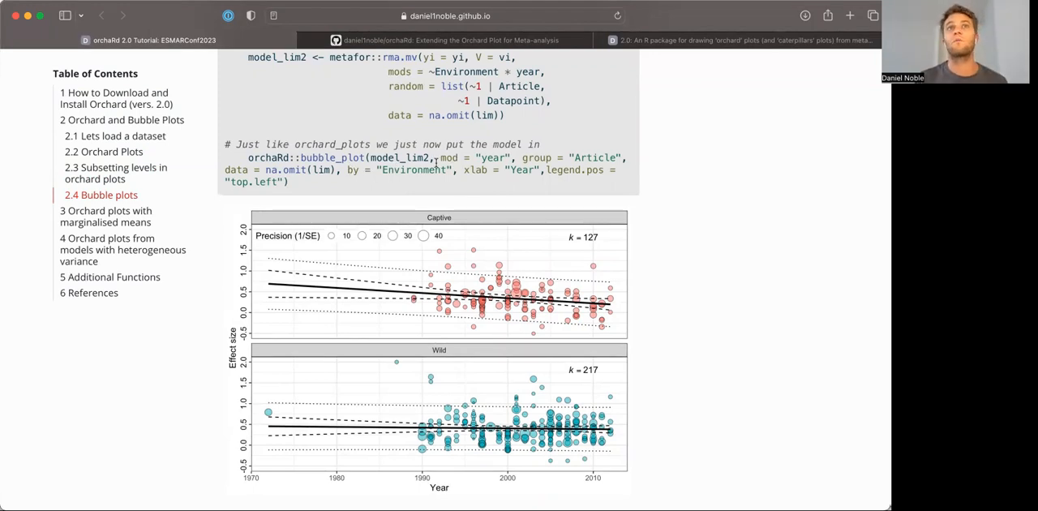
scroll(down, 3)
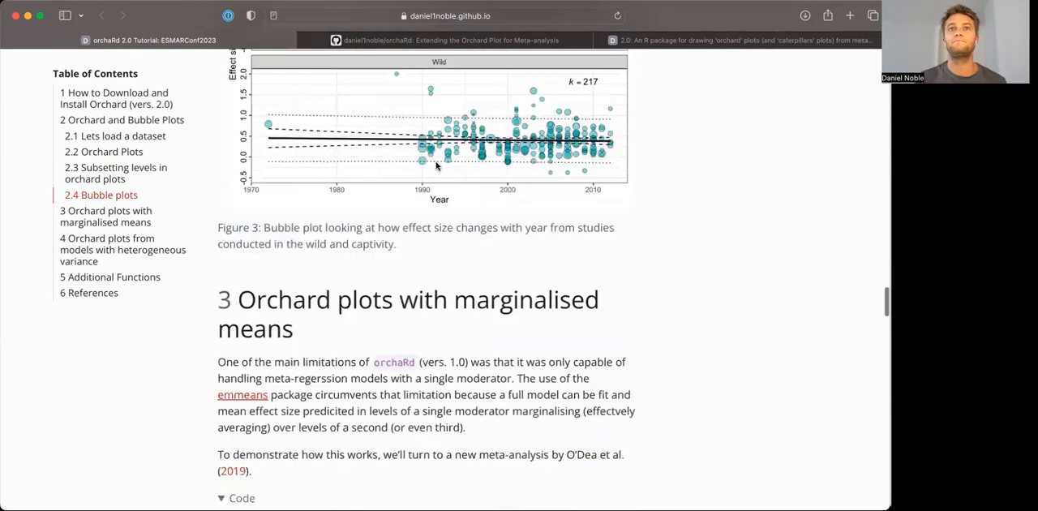
Scroll through the fish multimoderator model code to its Model Results table of estimates and p-values.
scroll(down, 3)
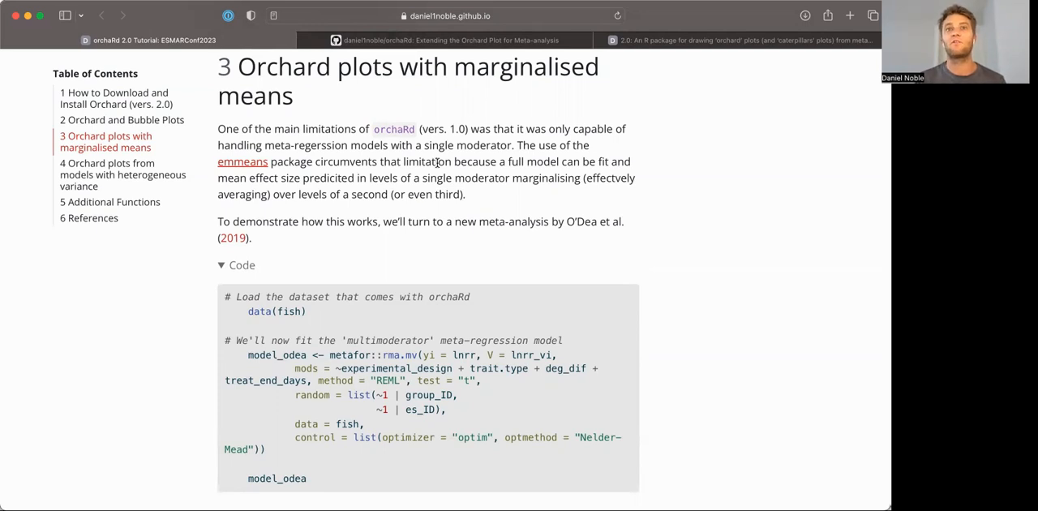
scroll(down, 3)
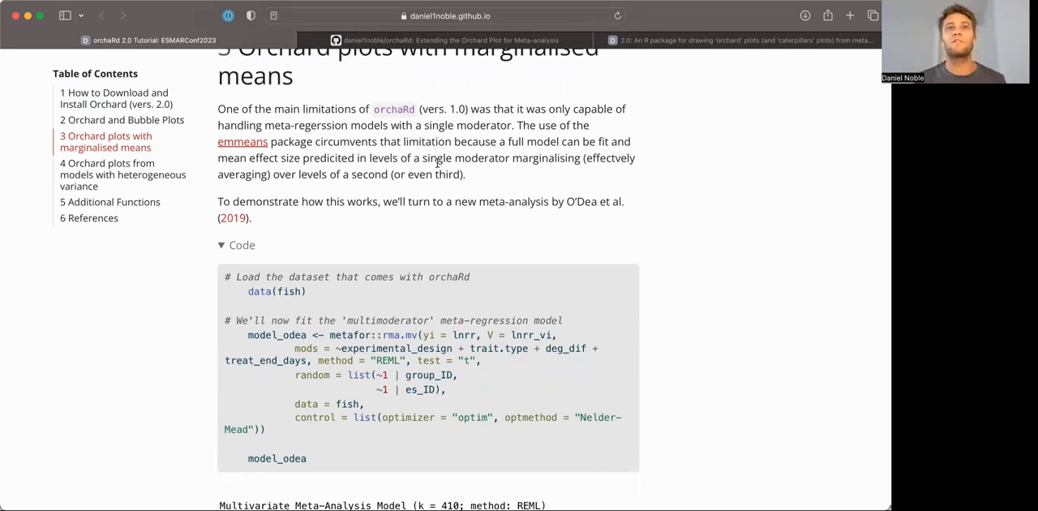
scroll(down, 3)
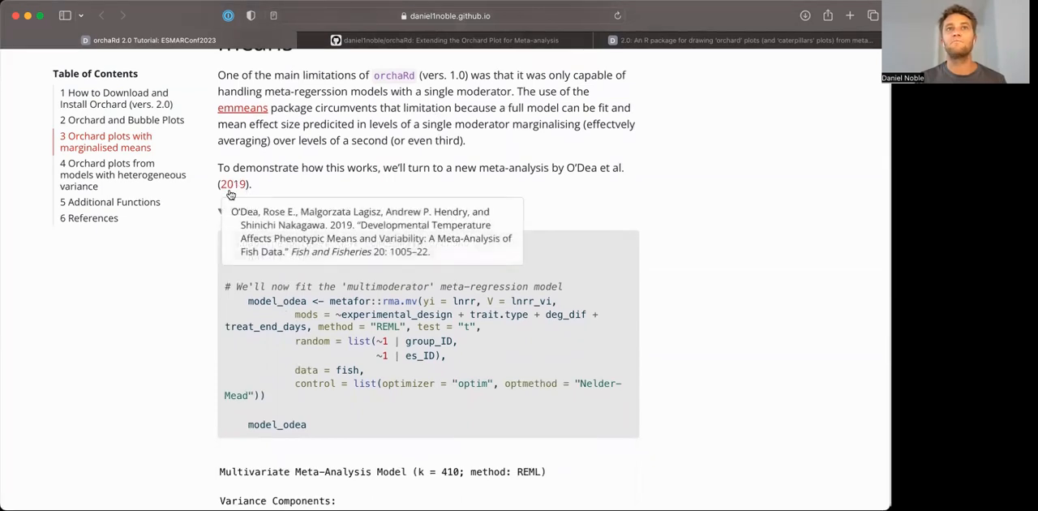
click(237, 211)
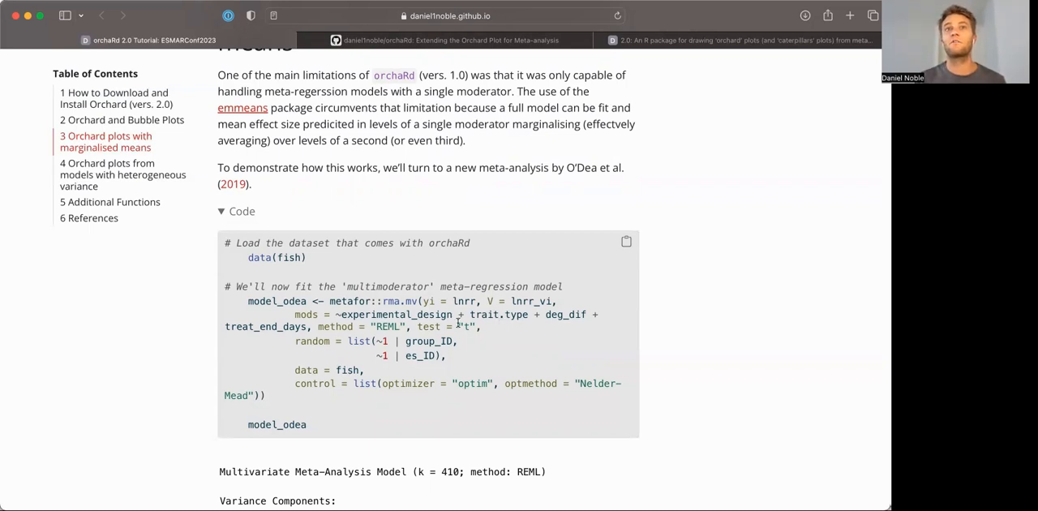
scroll(down, 3)
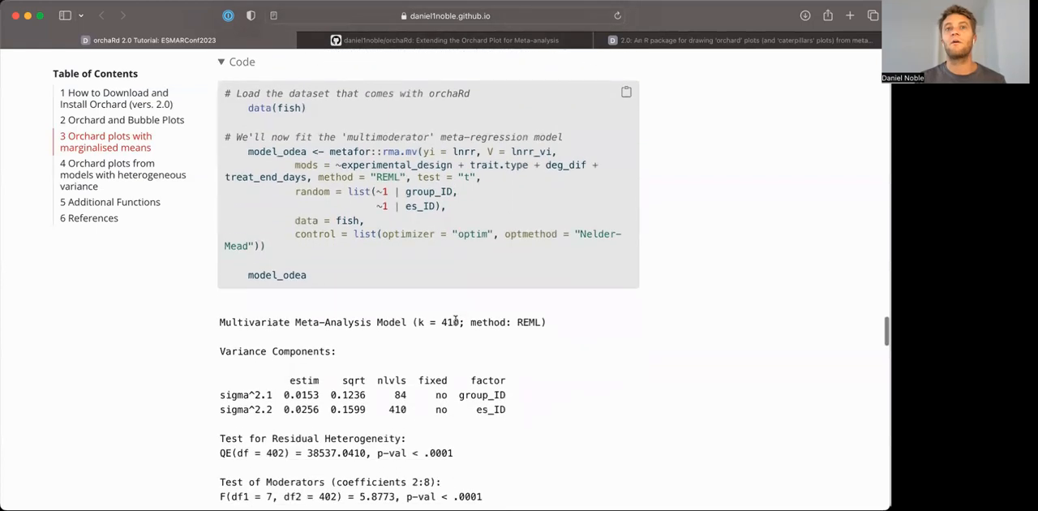
scroll(down, 3)
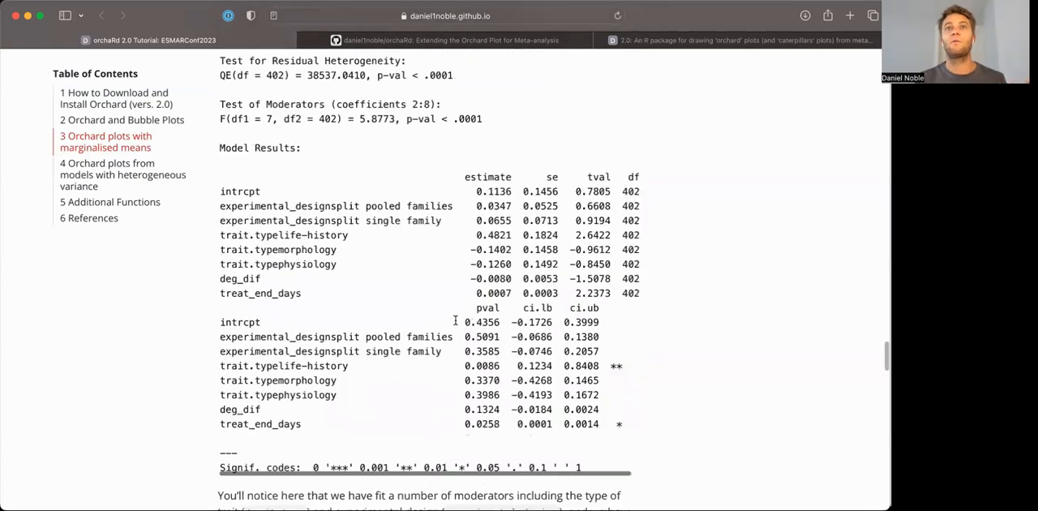
Scroll through Figure 4's marginalised-means orchard plot until the section 4 heading appears.
scroll(down, 3)
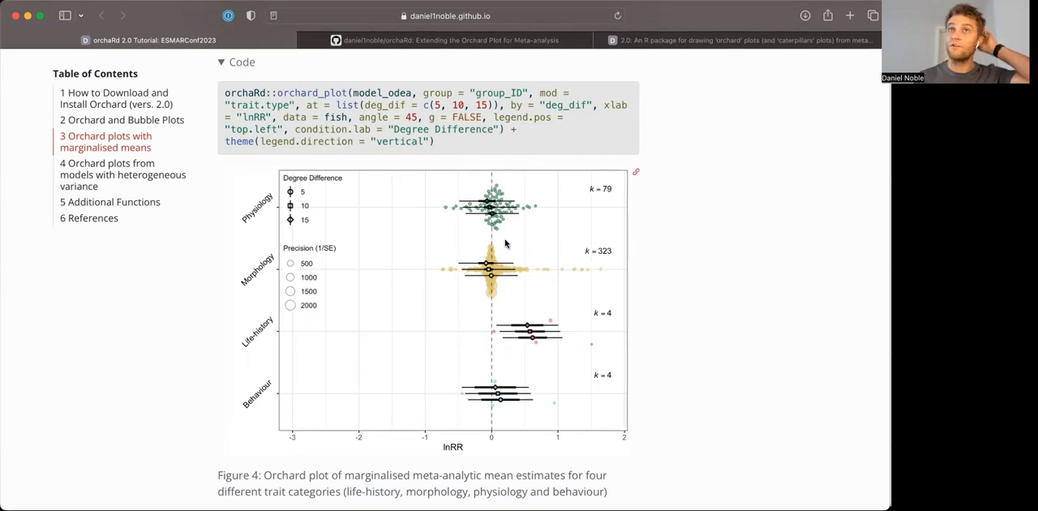
mouse_move(503, 233)
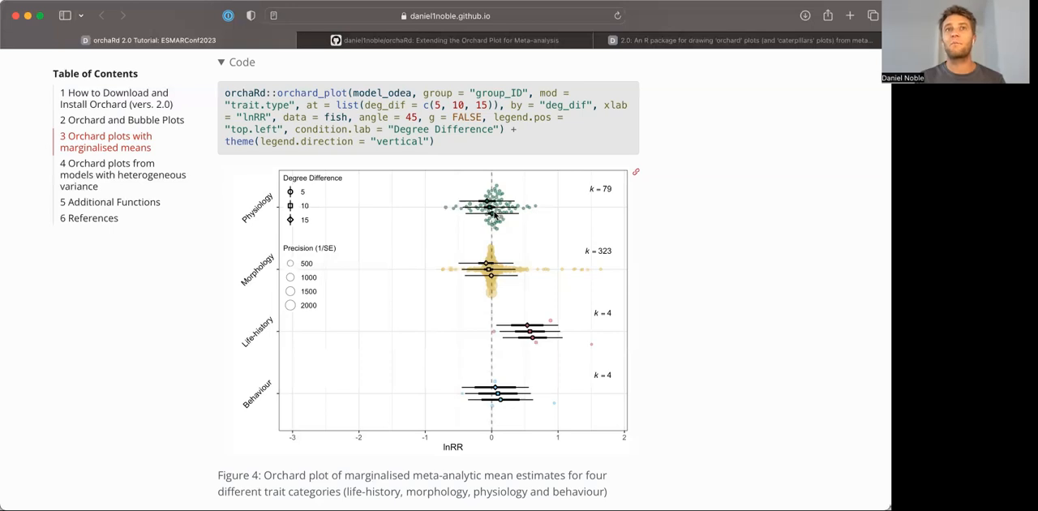
mouse_move(458, 373)
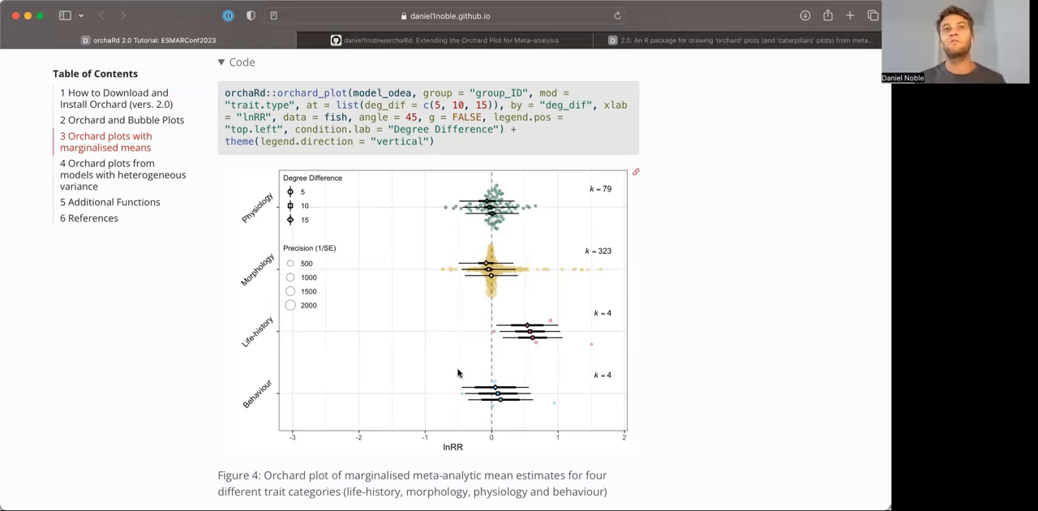
scroll(down, 3)
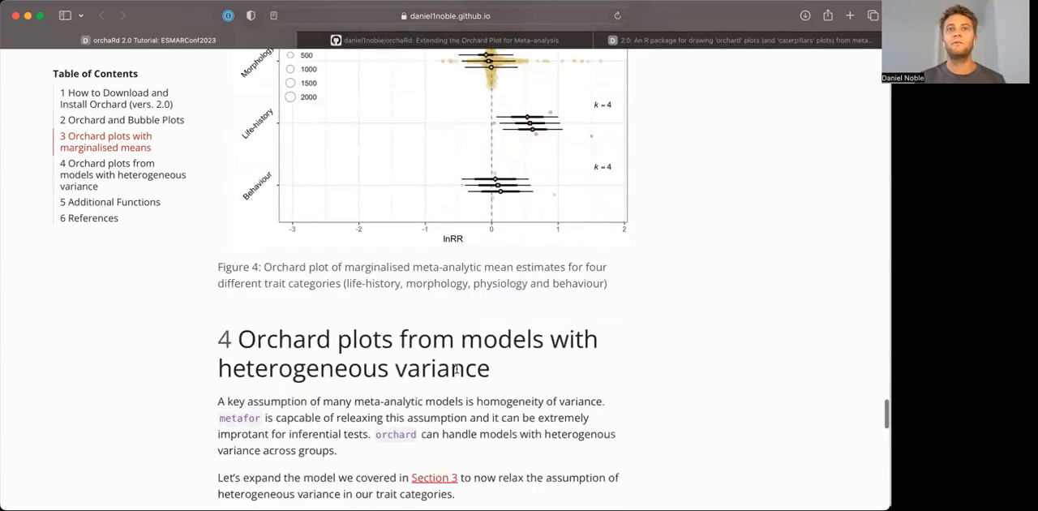
Scroll into the heterogeneous-variance model code and select its random = list line.
scroll(down, 3)
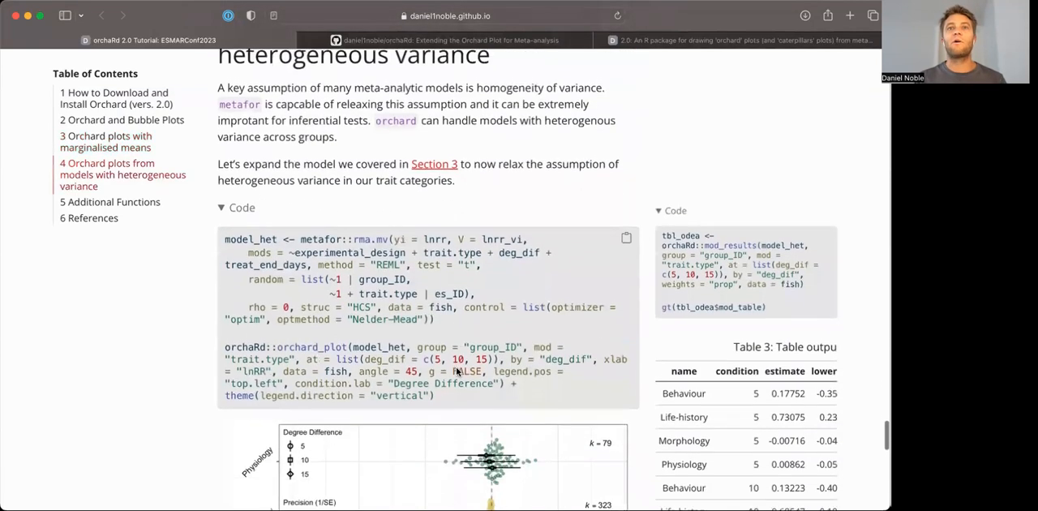
scroll(down, 3)
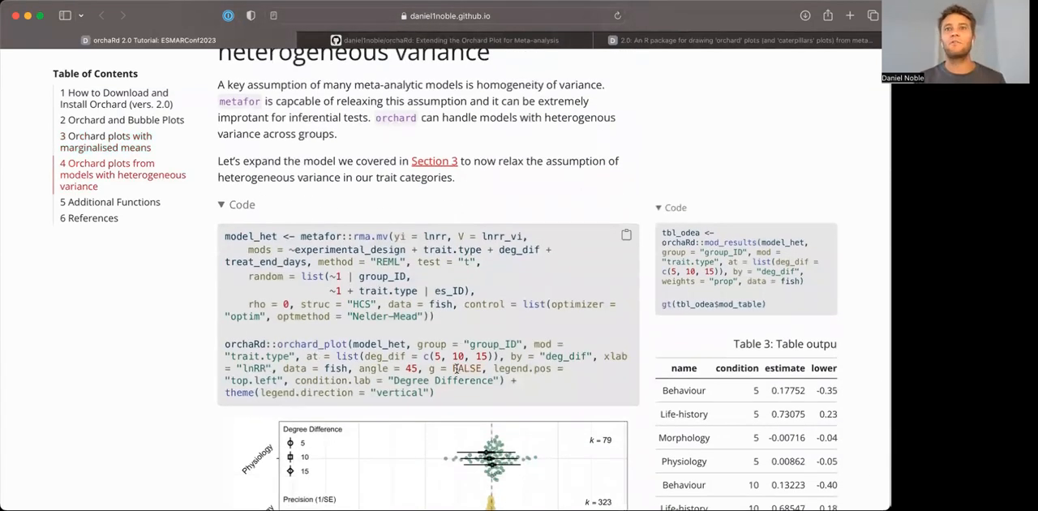
scroll(down, 3)
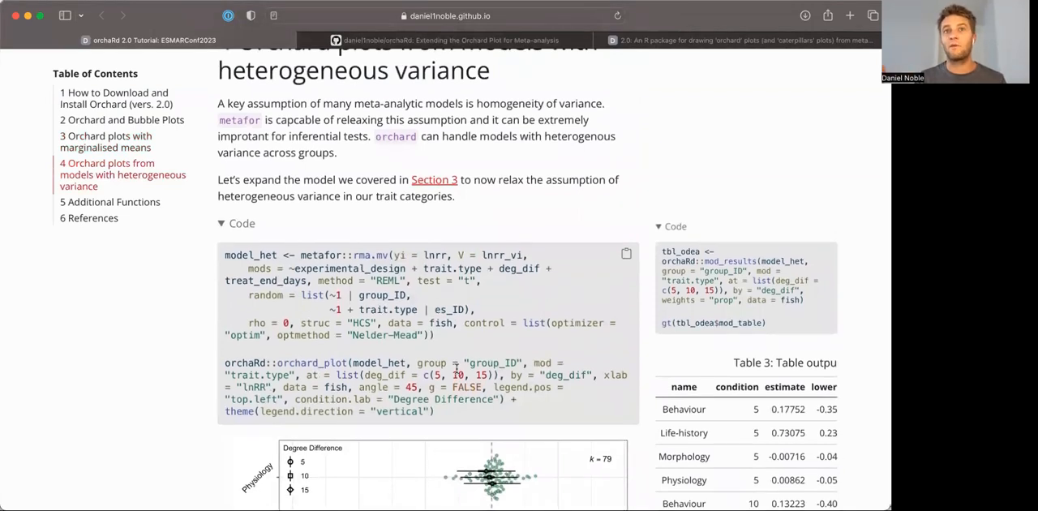
scroll(down, 3)
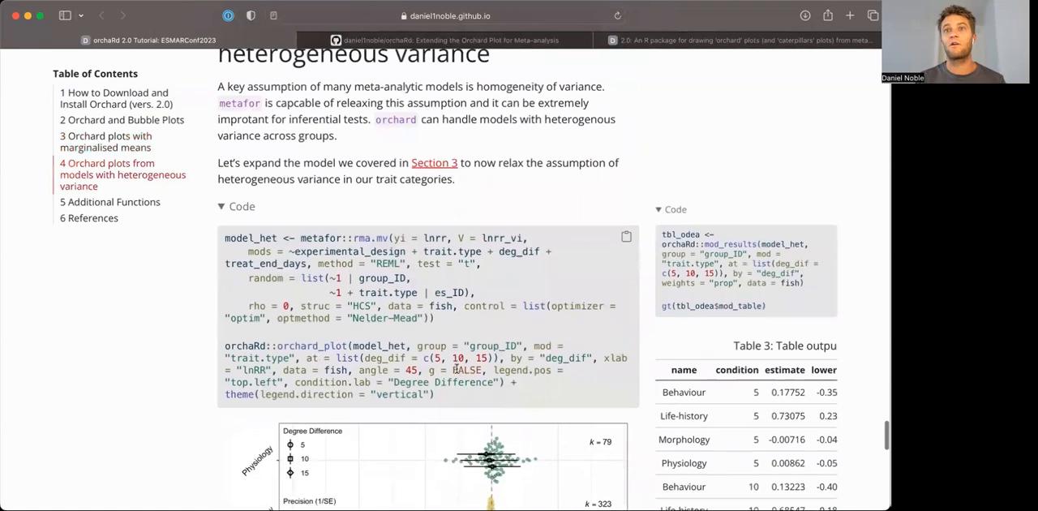
scroll(down, 3)
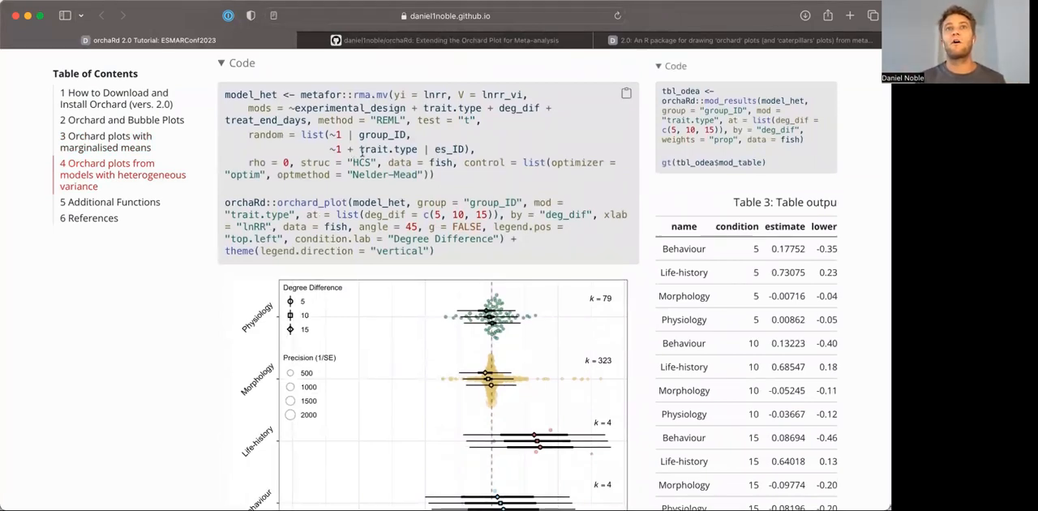
double_click(328, 135)
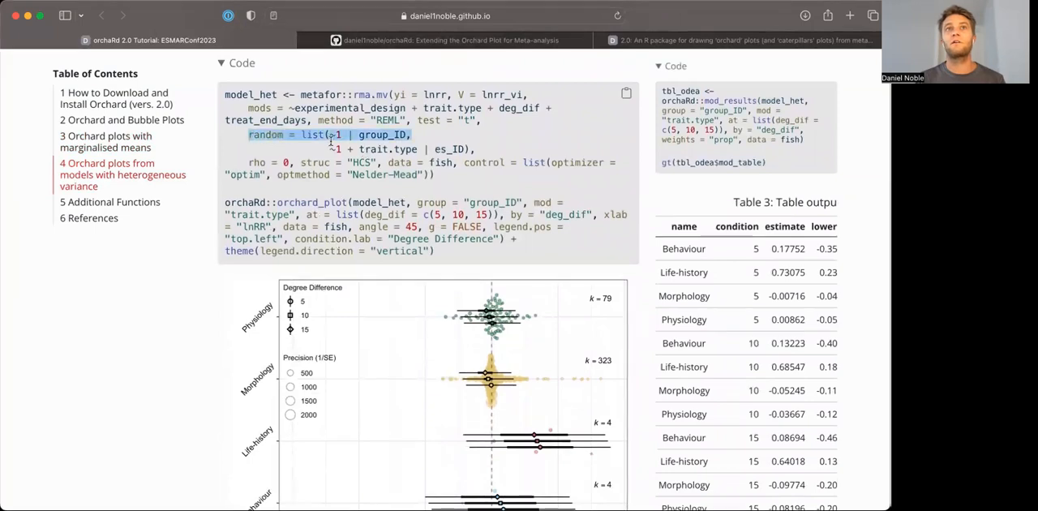
drag(331, 135, 464, 149)
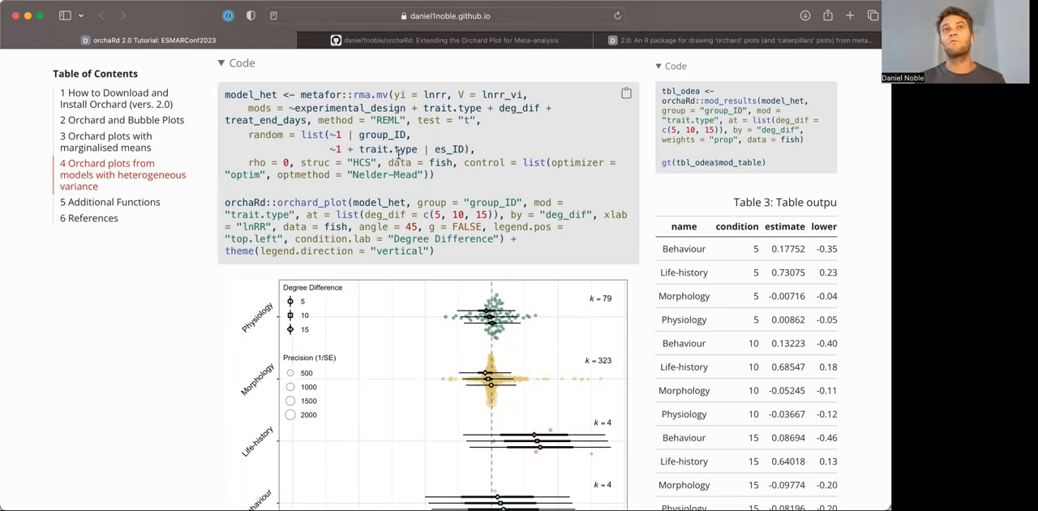
Scroll past Figure 5 to section 5, Additional Functions, and Table 4.
scroll(down, 3)
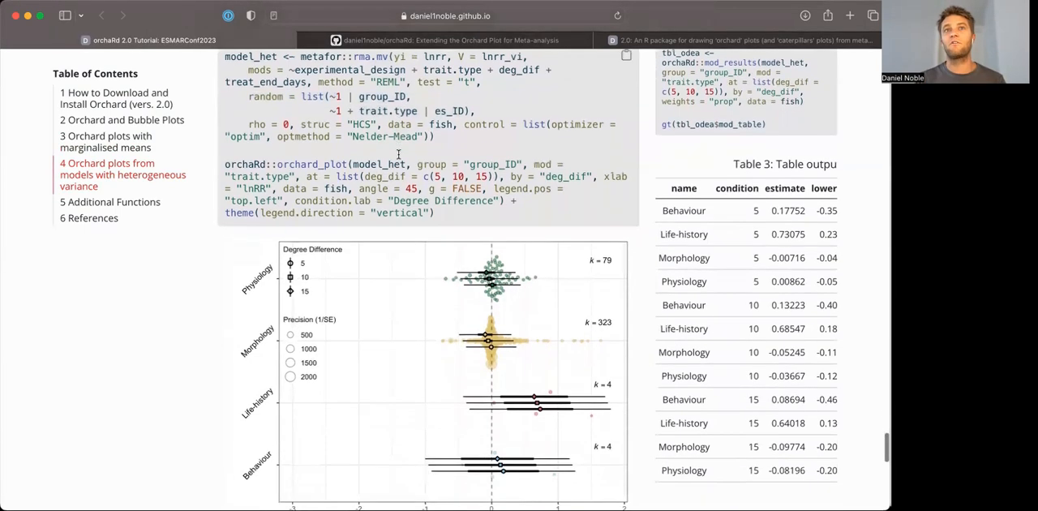
scroll(down, 3)
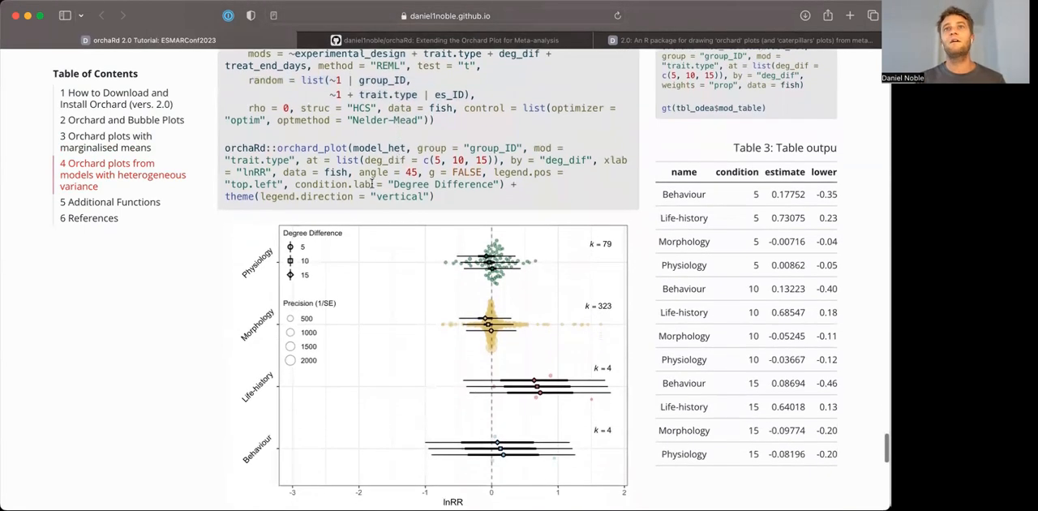
mouse_move(412, 307)
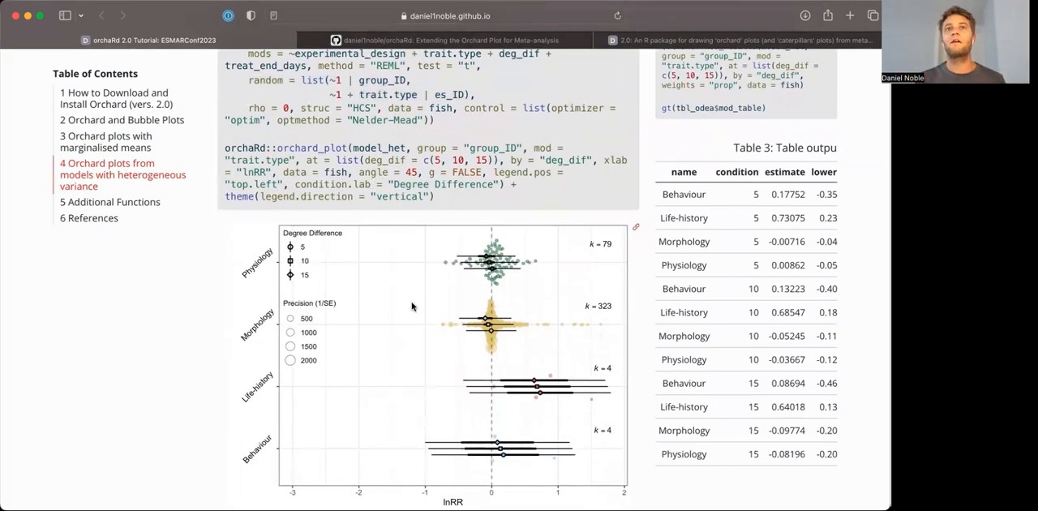
mouse_move(461, 478)
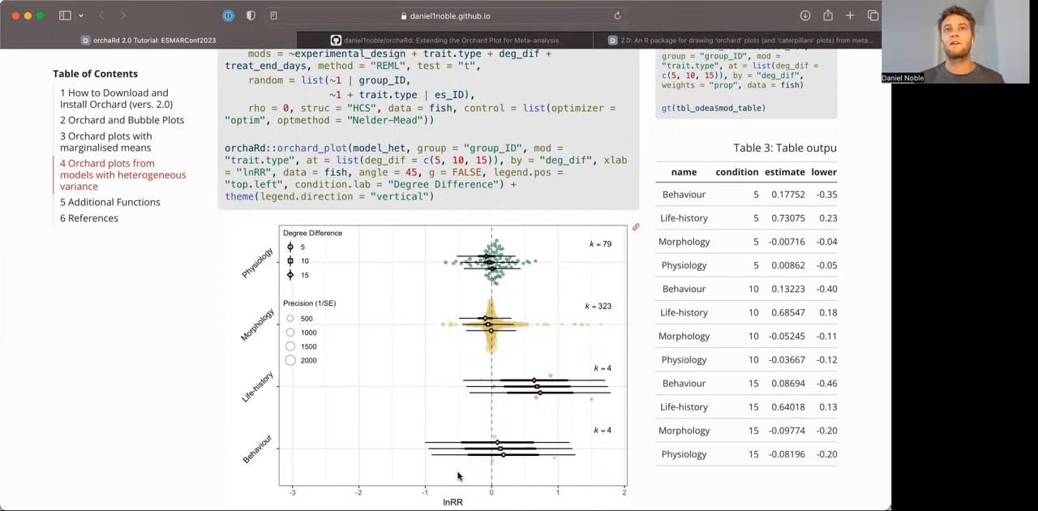
scroll(down, 3)
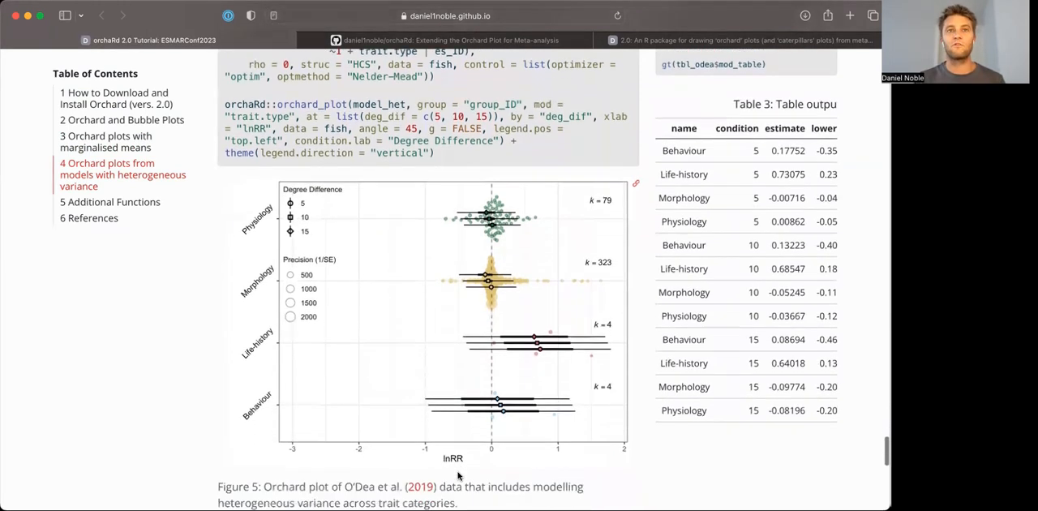
scroll(down, 3)
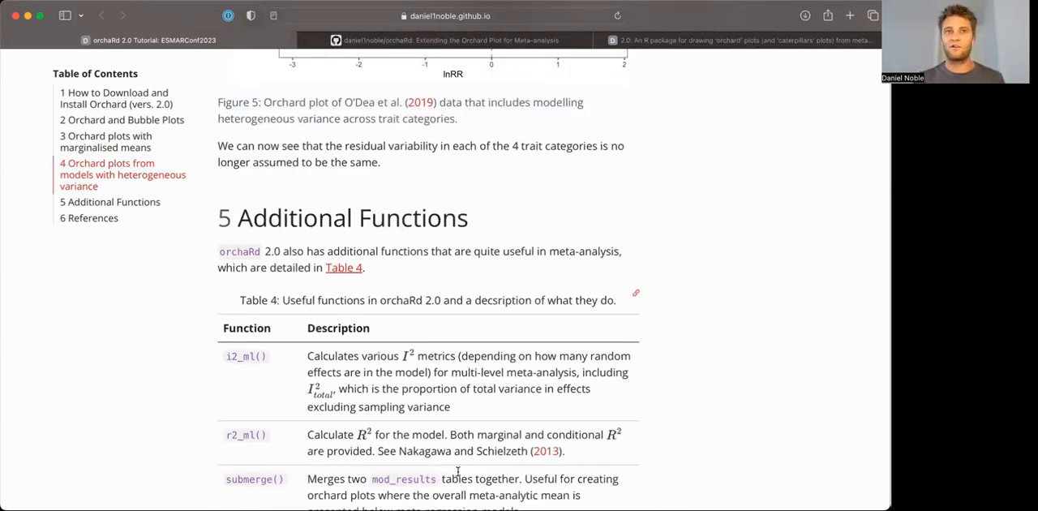
Scroll further down the tutorial before switching to the orchaRd package vignette.
scroll(down, 3)
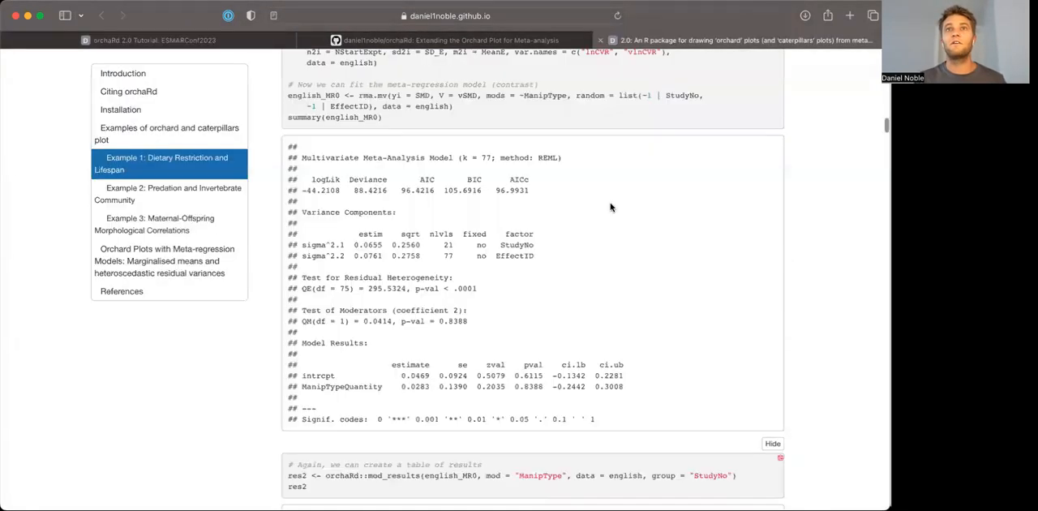
View the vignette's Introduction, then return to the tutorial's Additional Functions section with Table 4.
click(123, 84)
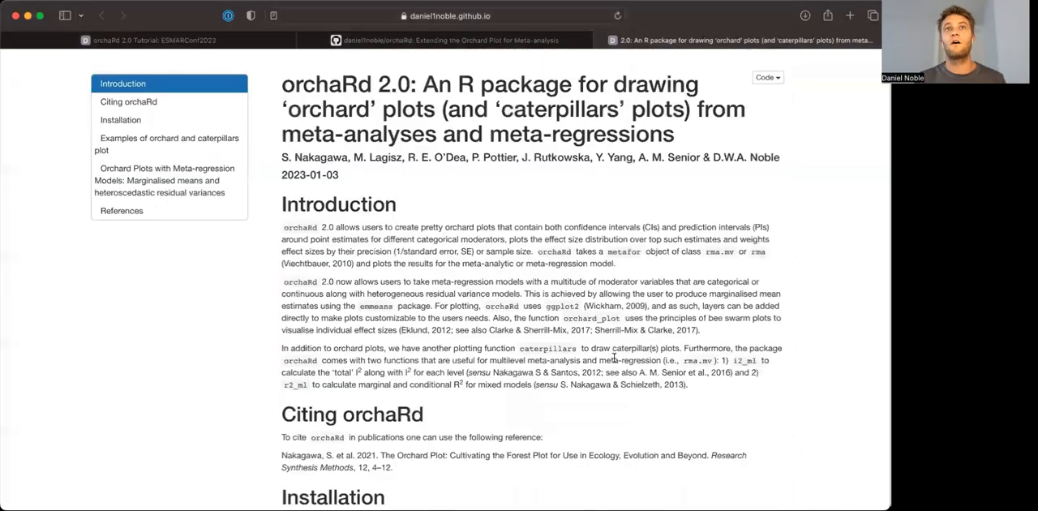
click(451, 39)
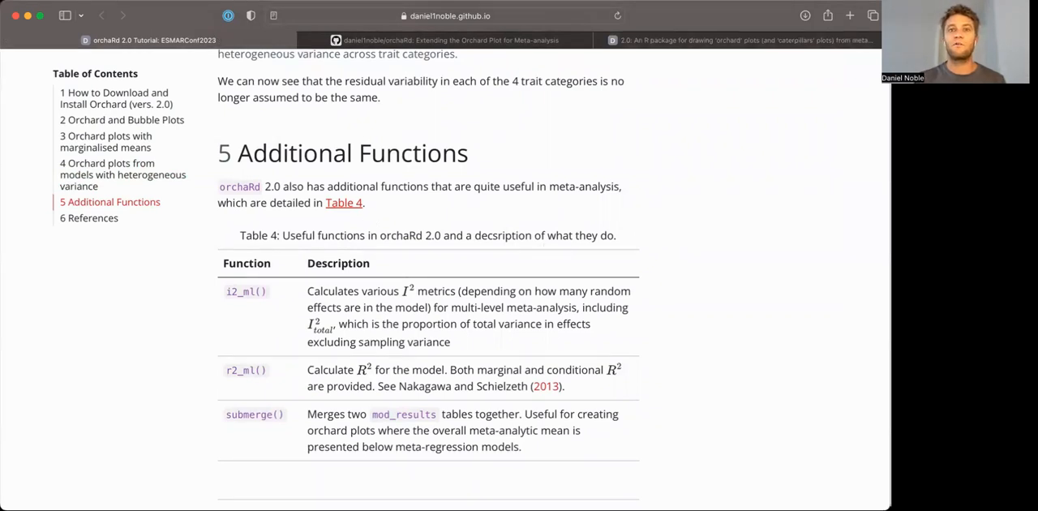
mouse_move(665, 337)
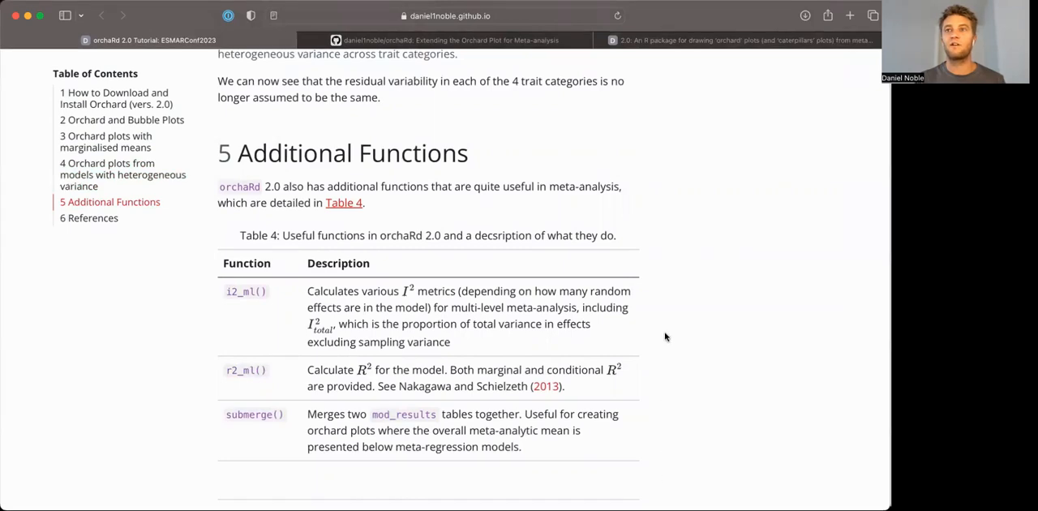